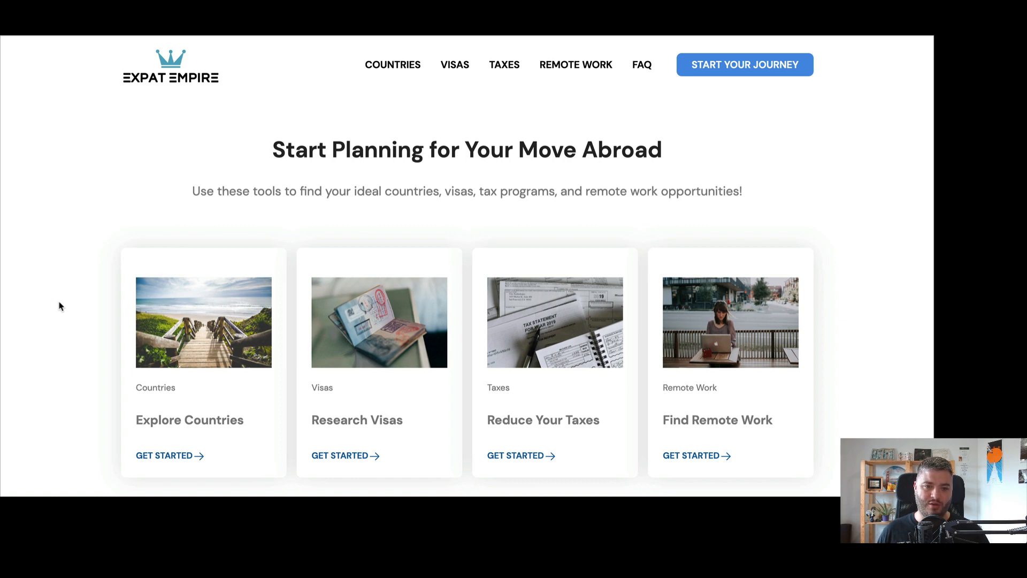
mouse_move(280, 321)
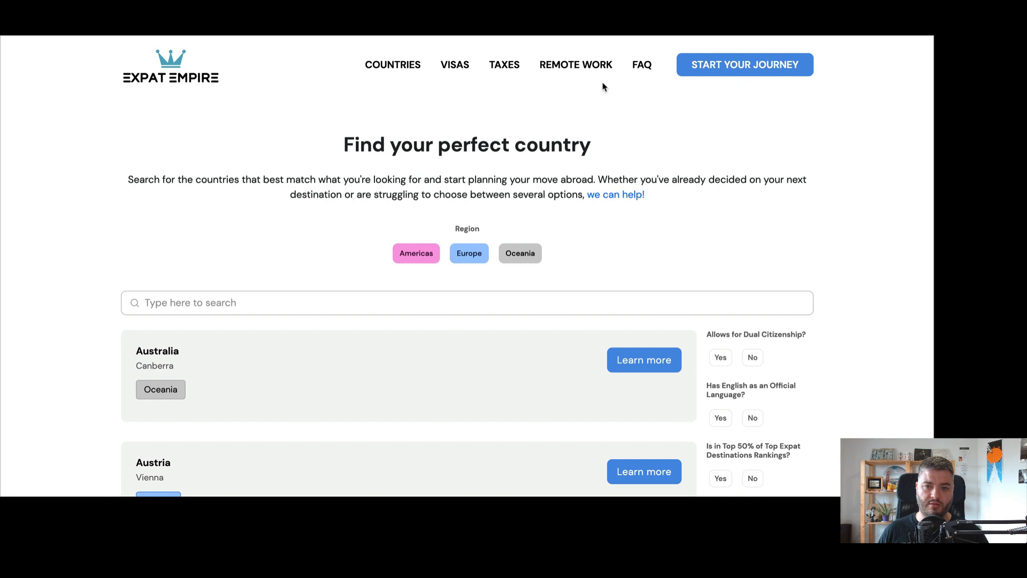
mouse_move(337, 202)
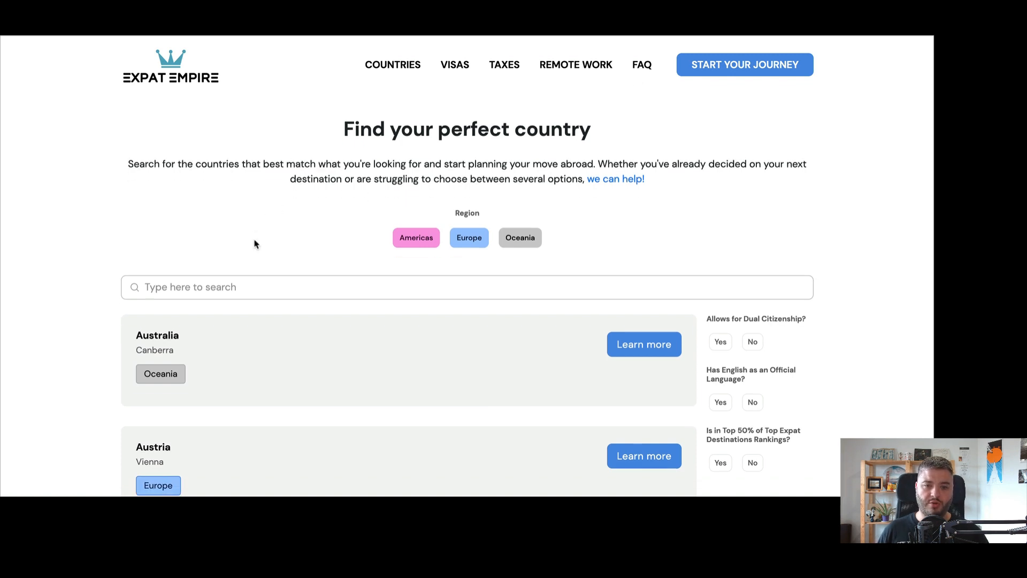
Apply the Europe region tag to the country finder list
scroll("down", 3)
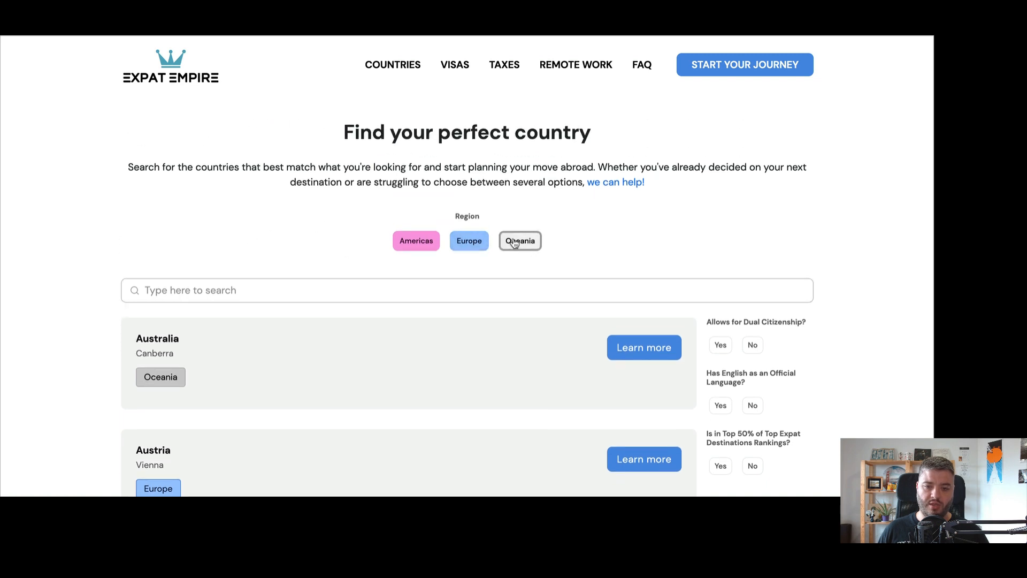
left_click(469, 240)
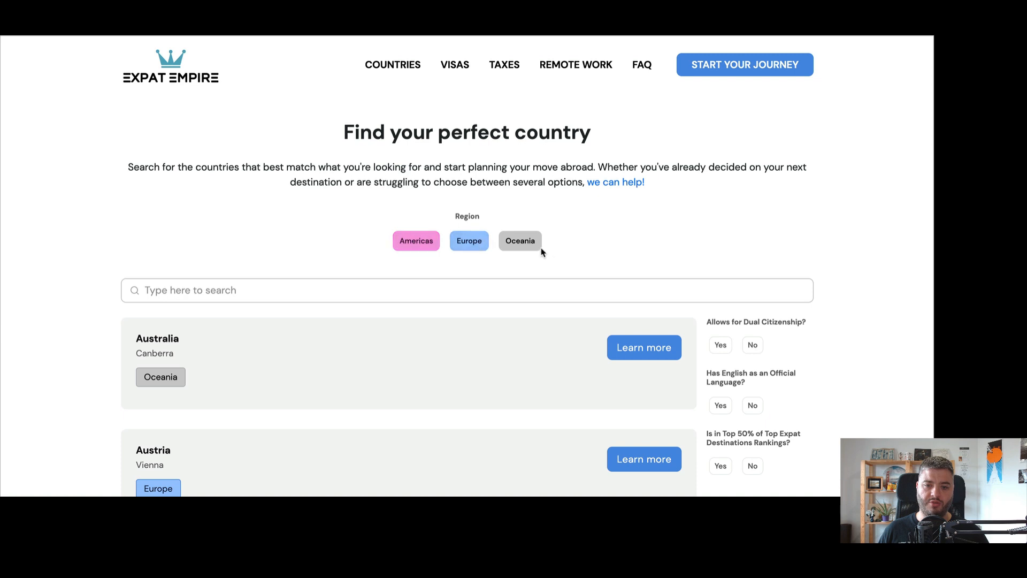
scroll("down", 3)
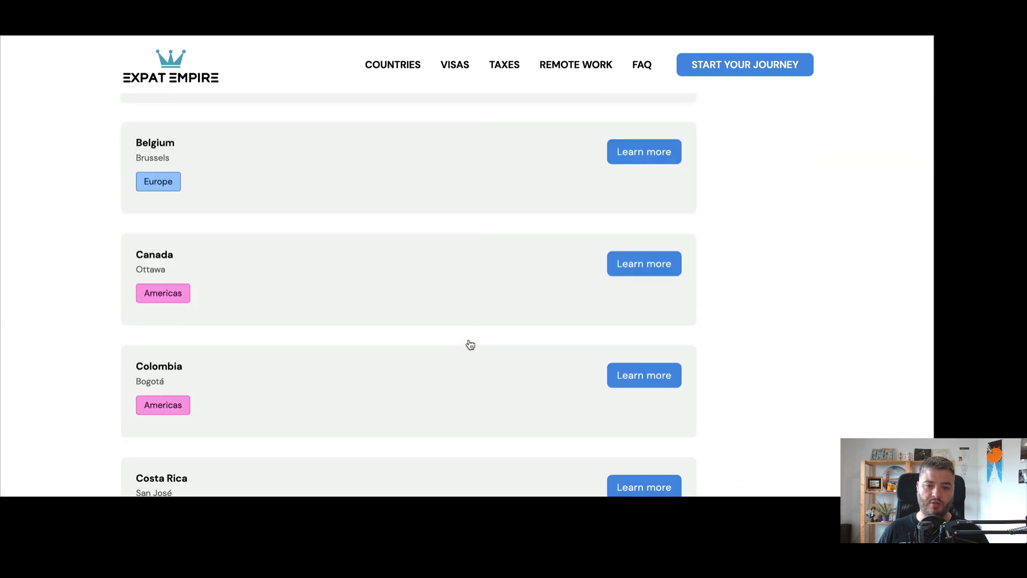
scroll("down", 3)
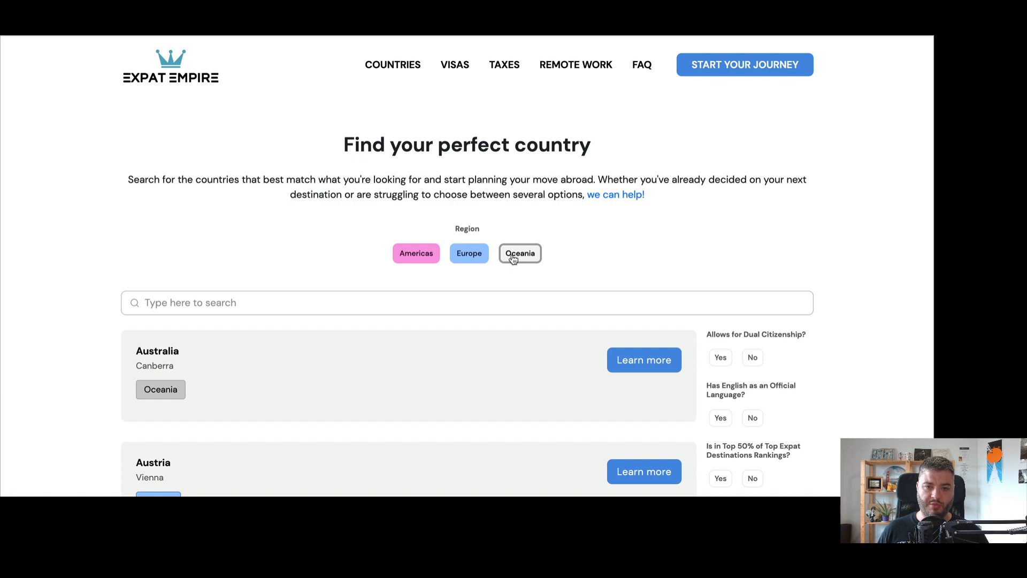
left_click(416, 253)
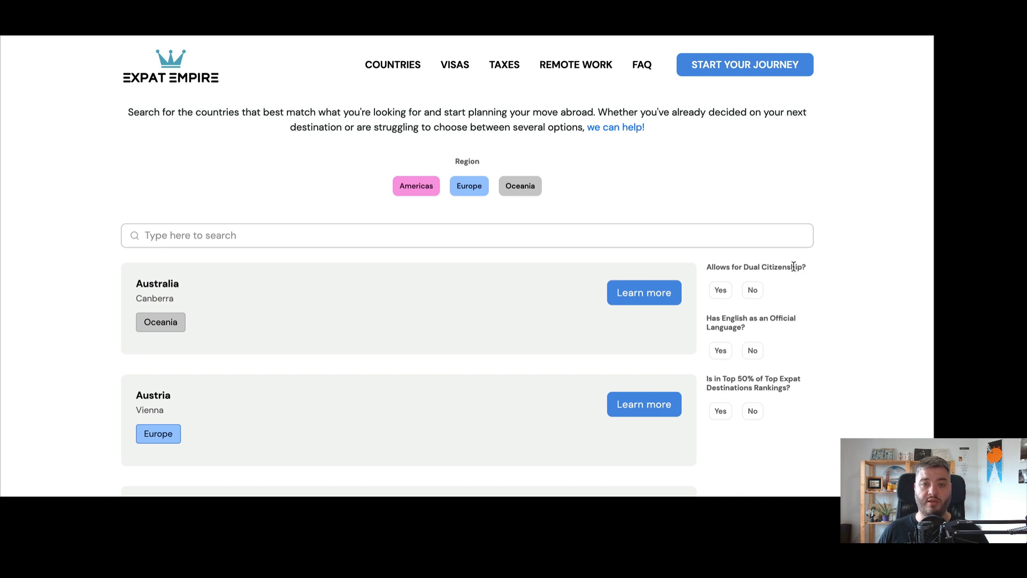
mouse_move(706, 347)
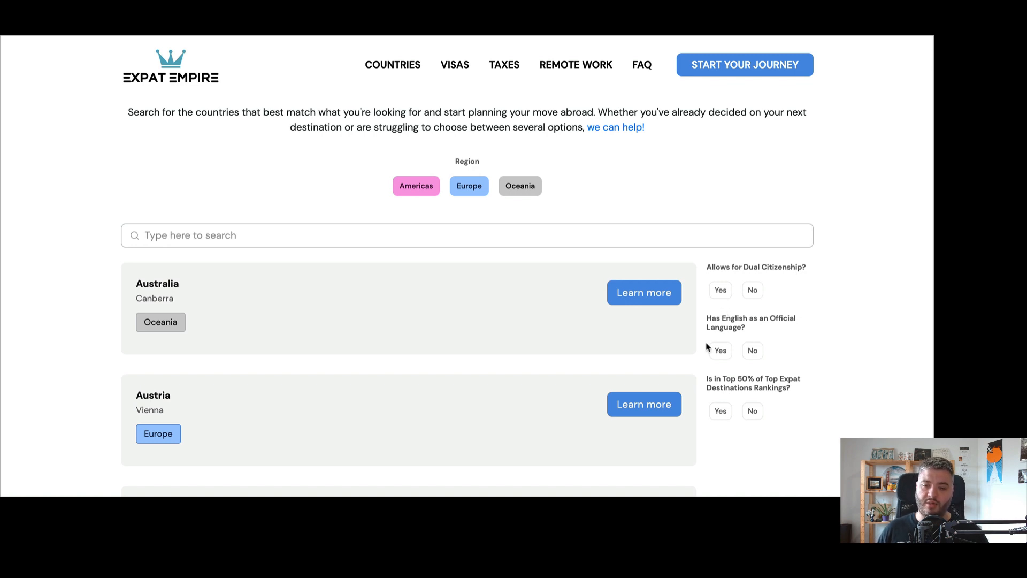
mouse_move(715, 321)
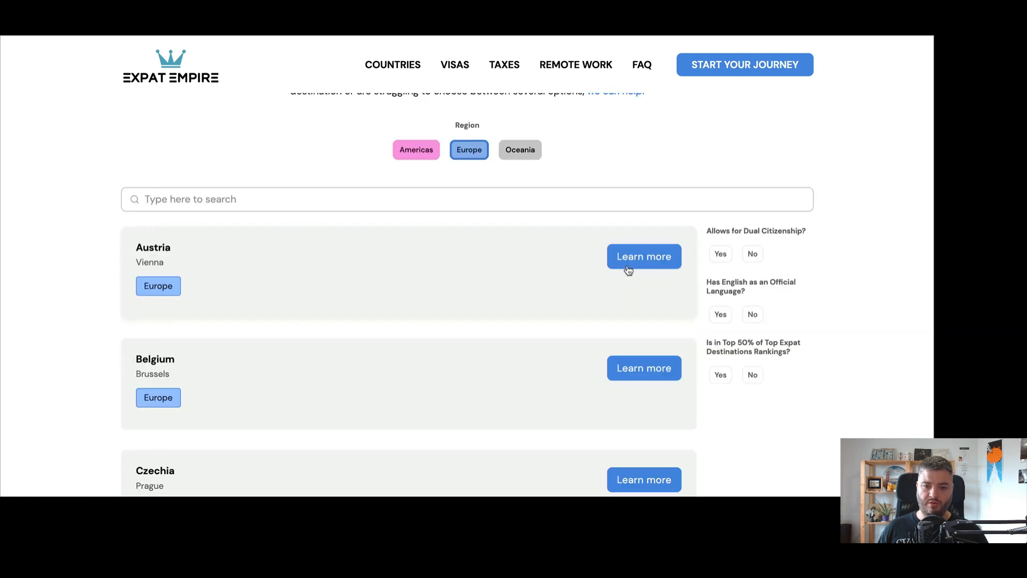
Toggle dual citizenship, English-language and expat-ranking filters, then search for 'czechia'
left_click(721, 254)
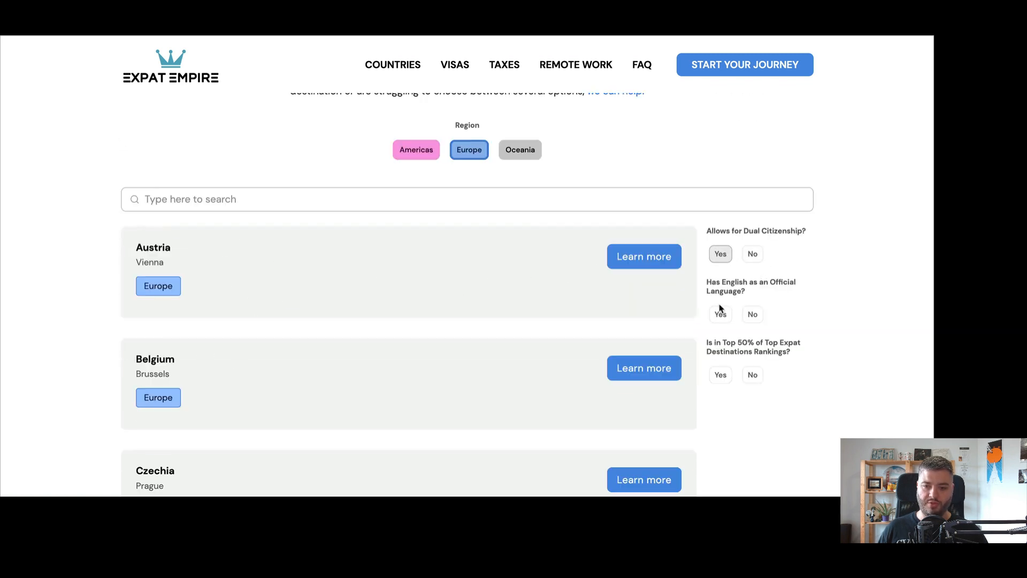
left_click(720, 314)
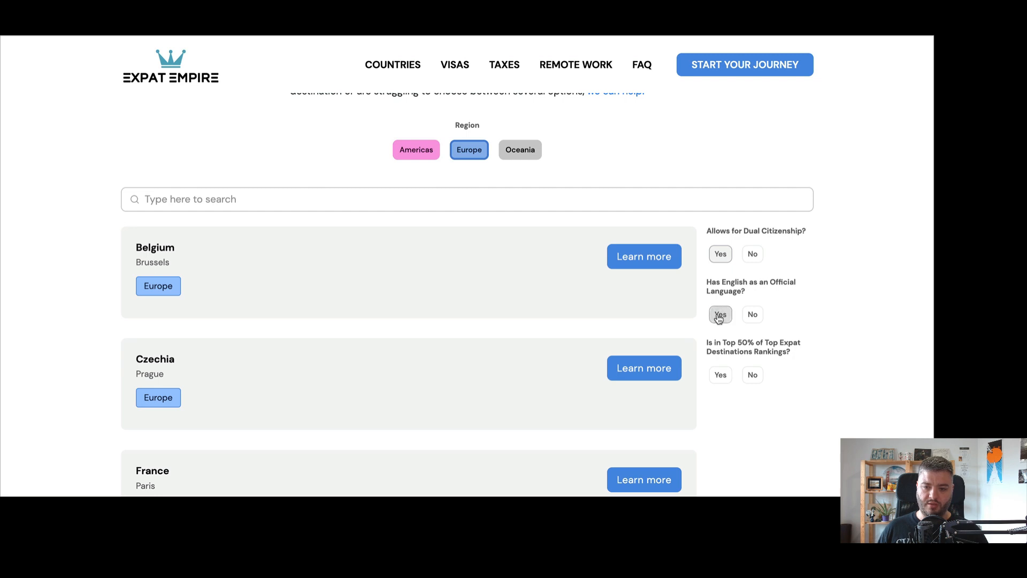
left_click(720, 375)
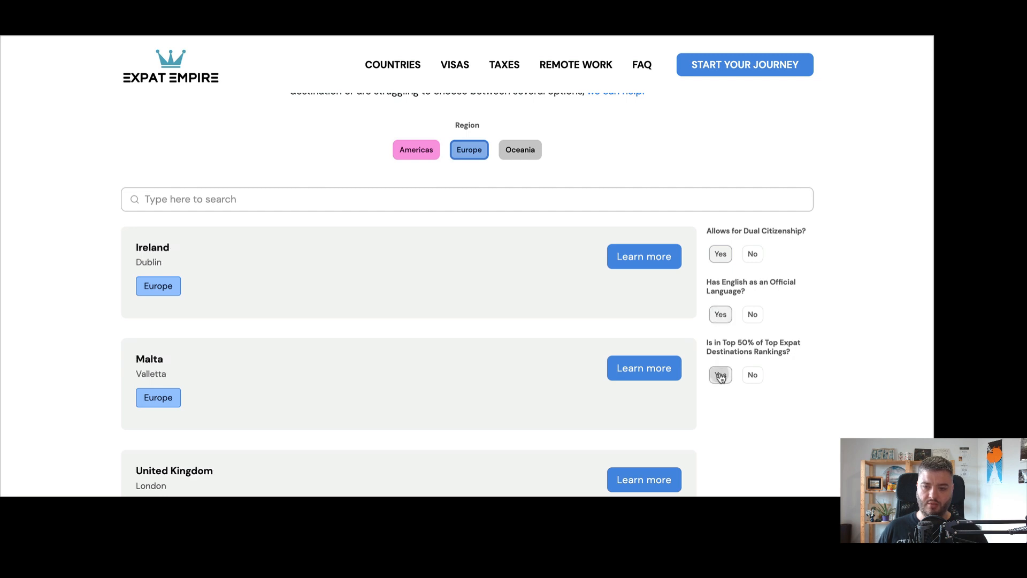
left_click(719, 375)
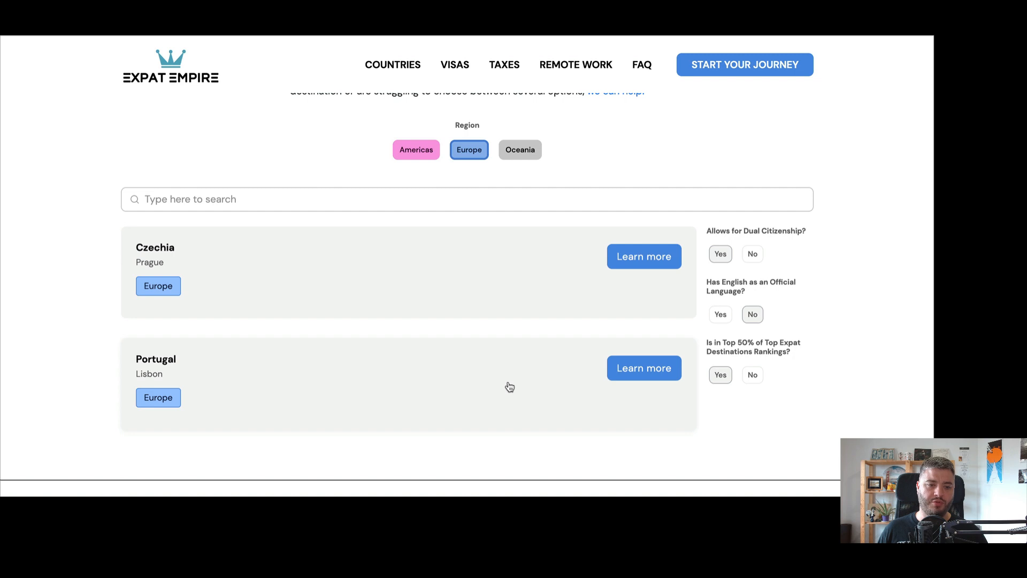
mouse_move(542, 291)
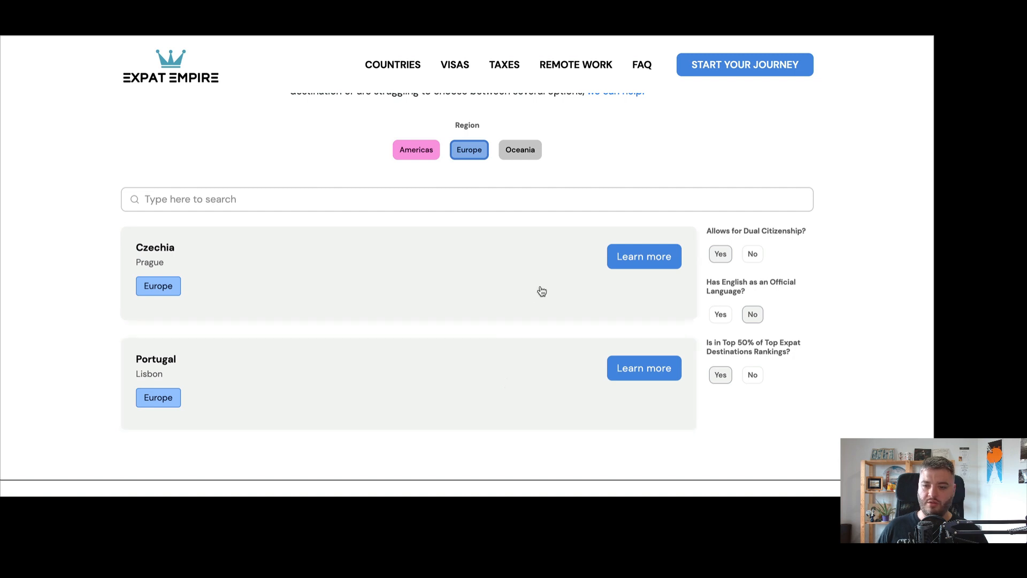
mouse_move(517, 245)
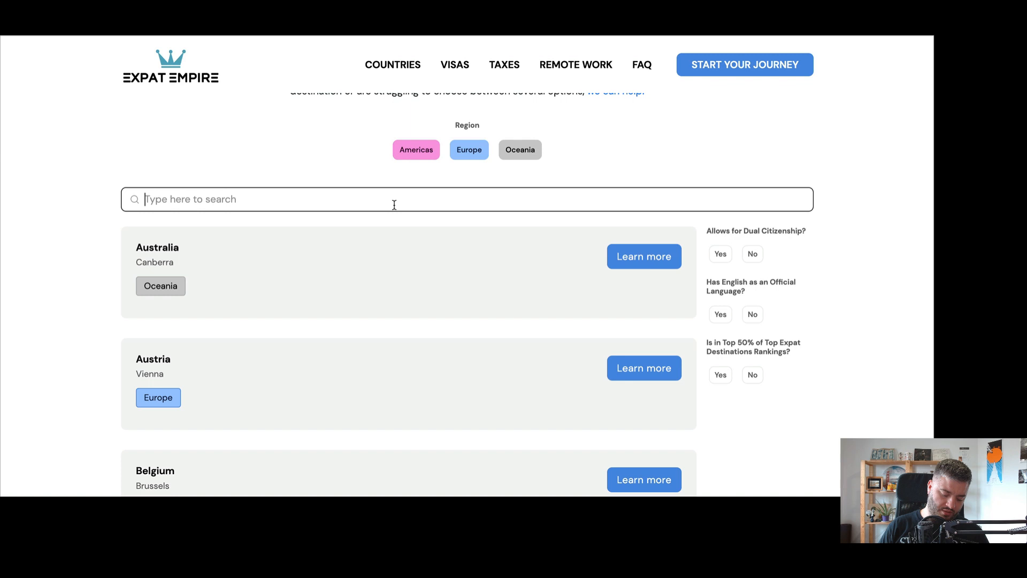
type("czechia")
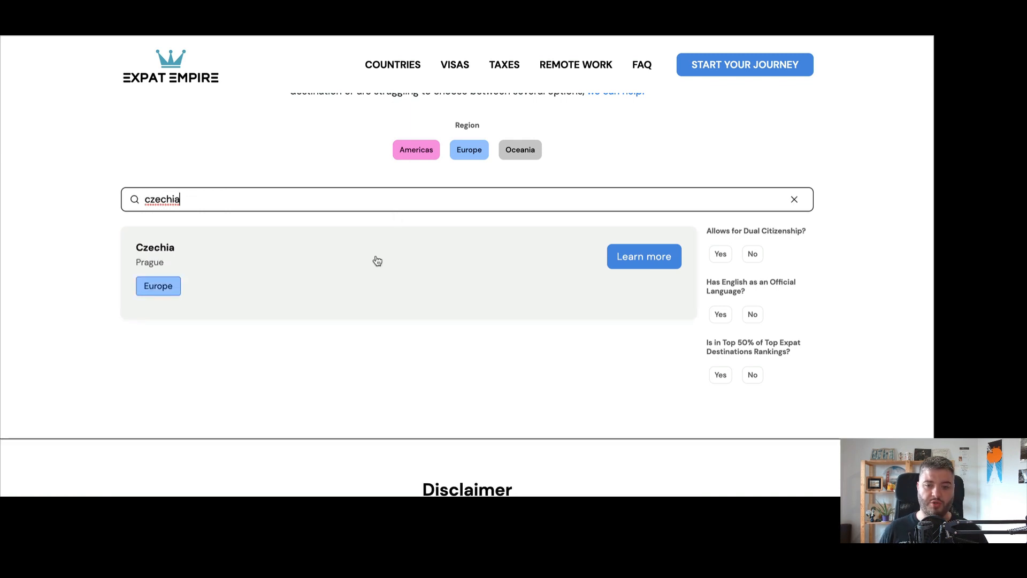
mouse_move(644, 257)
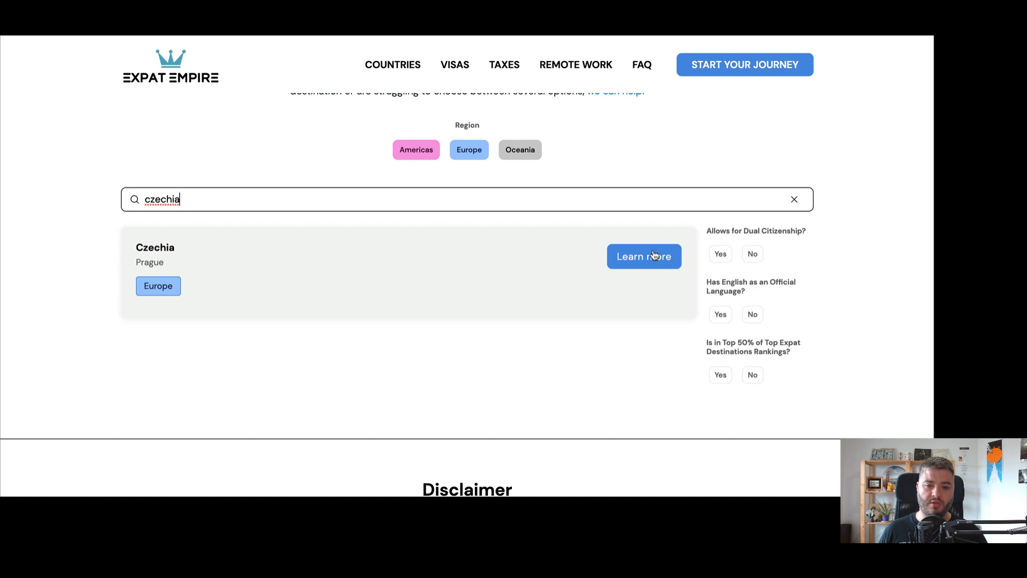
left_click(643, 256)
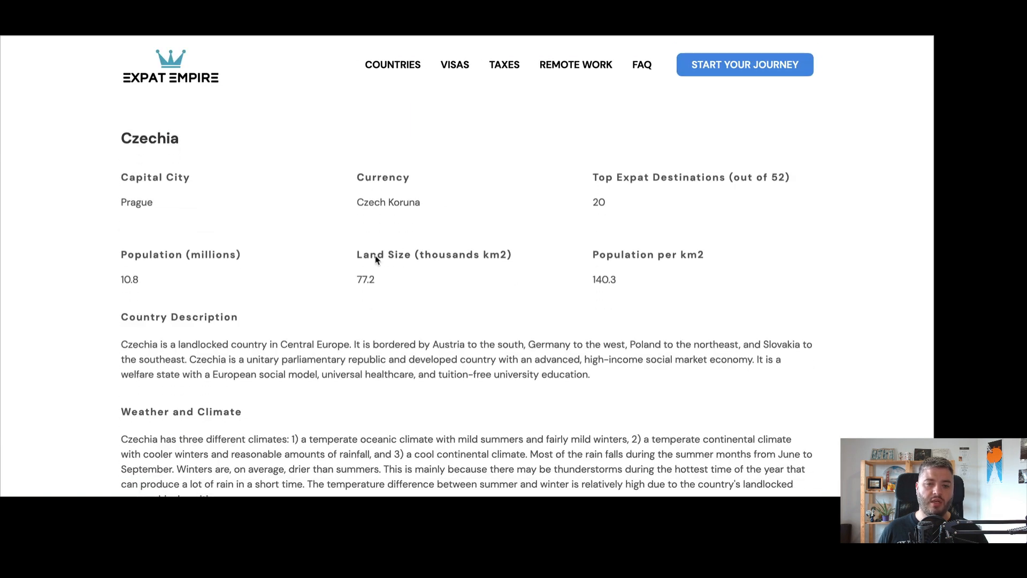
scroll("down", 3)
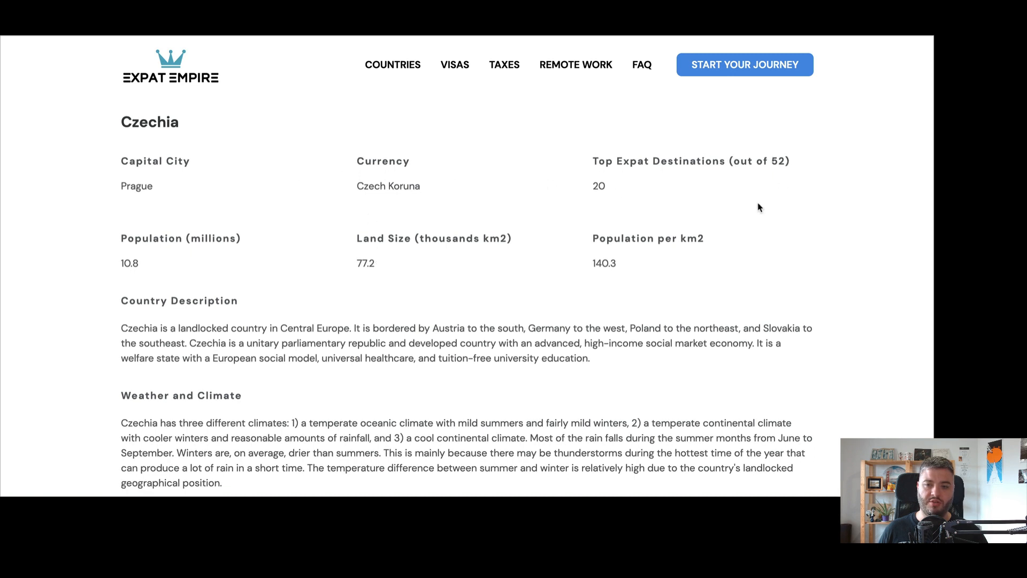
mouse_move(599, 204)
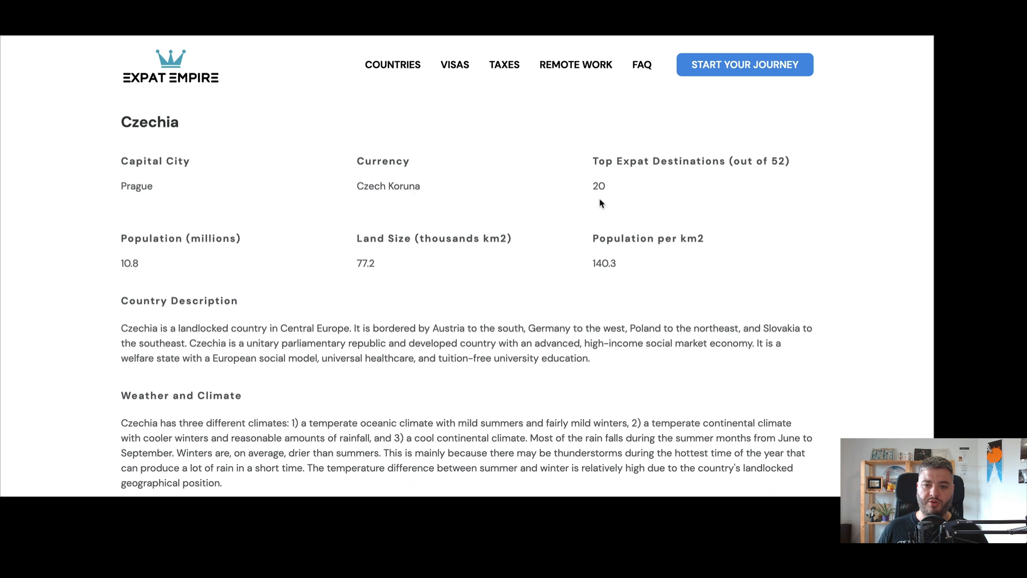
mouse_move(738, 181)
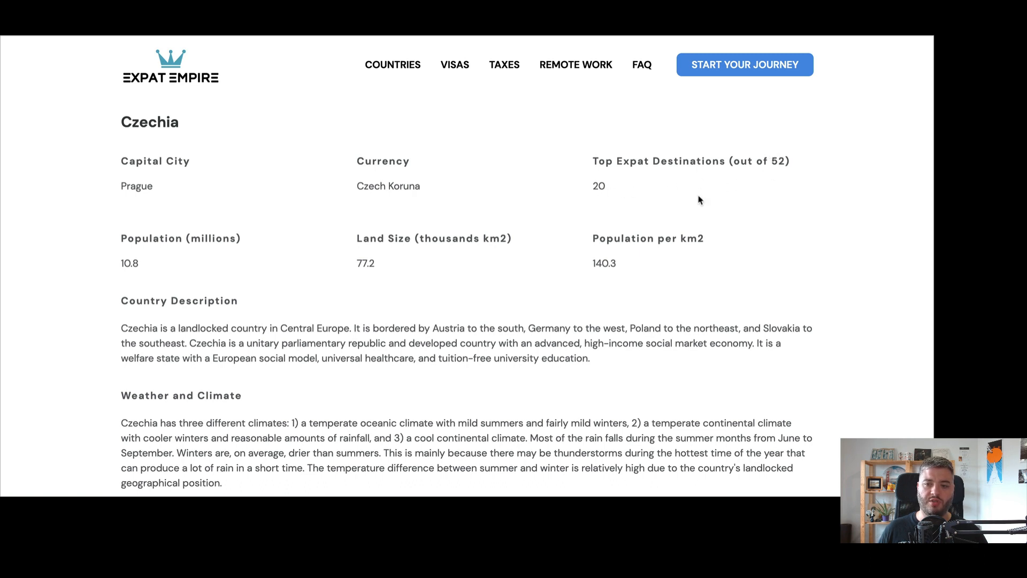
mouse_move(607, 190)
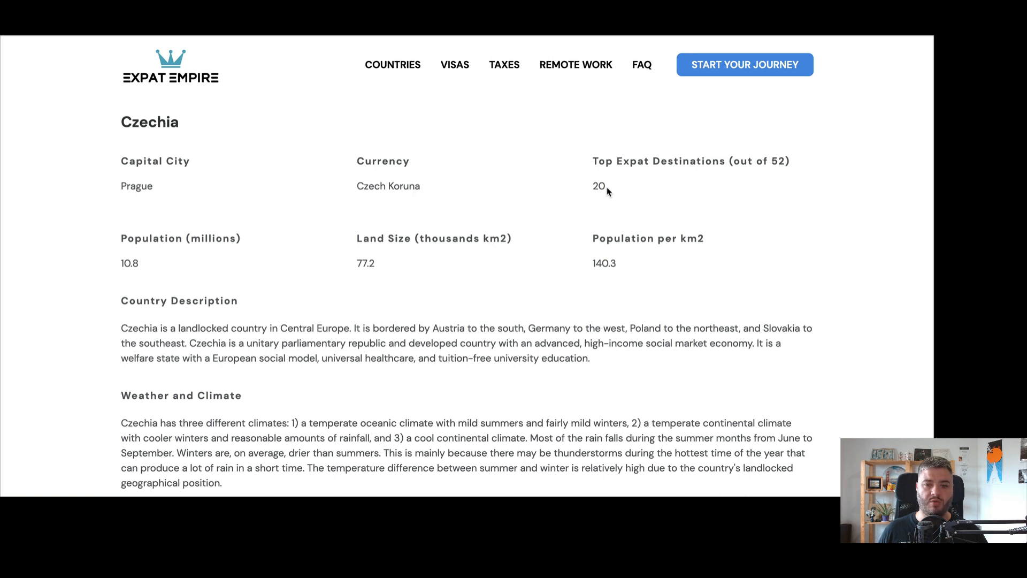
mouse_move(559, 188)
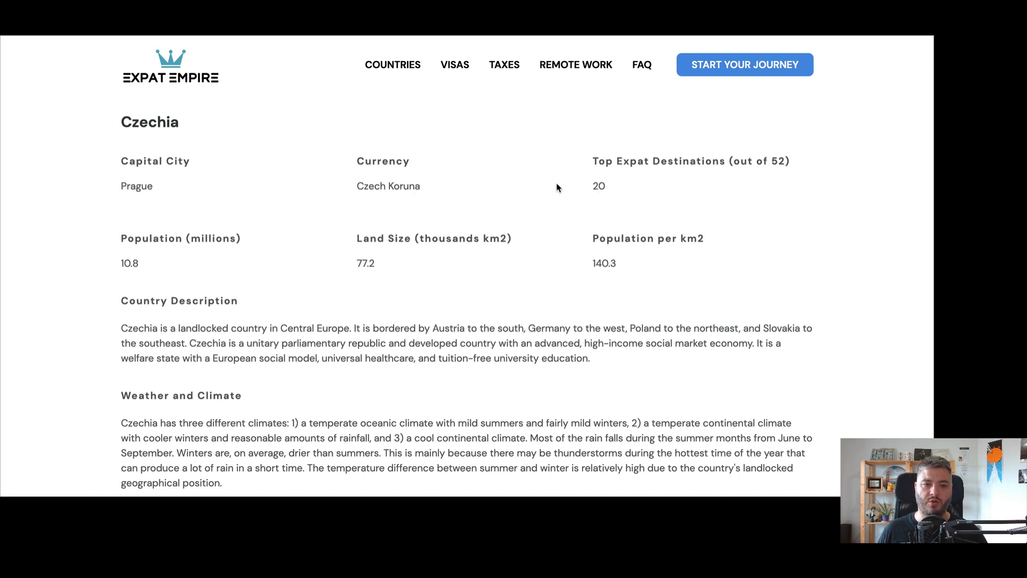
scroll("down", 3)
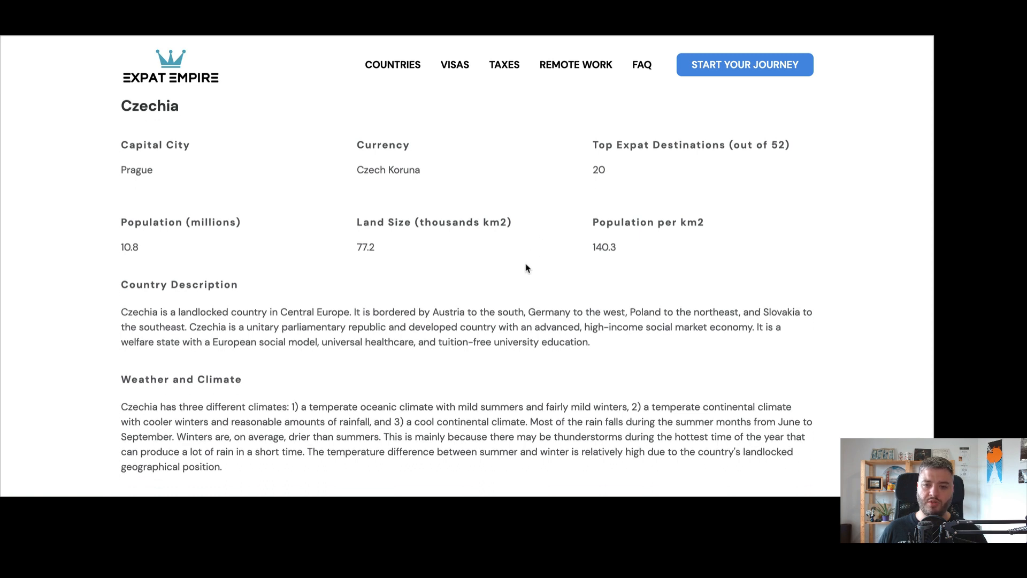
mouse_move(318, 241)
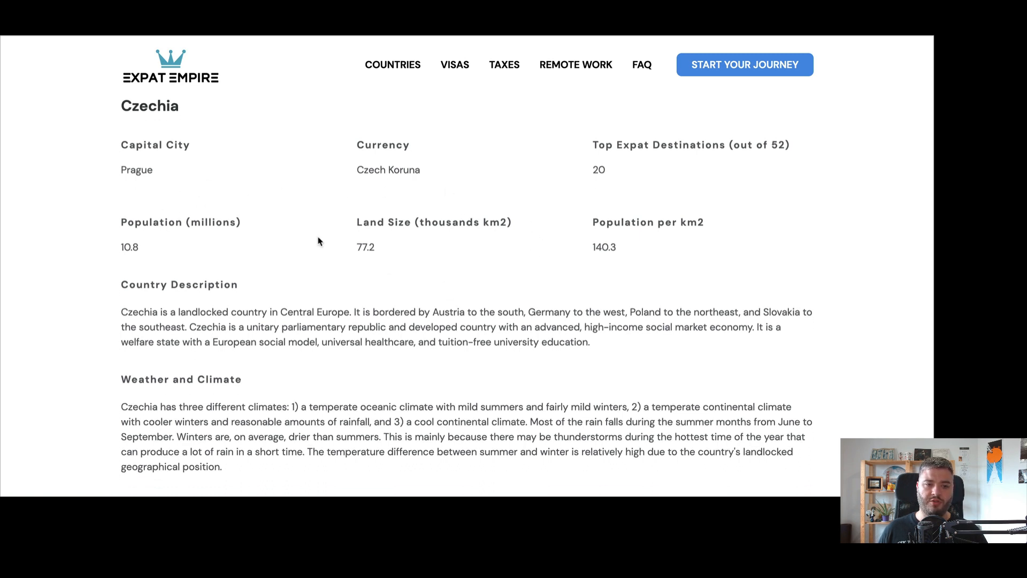
scroll("down", 3)
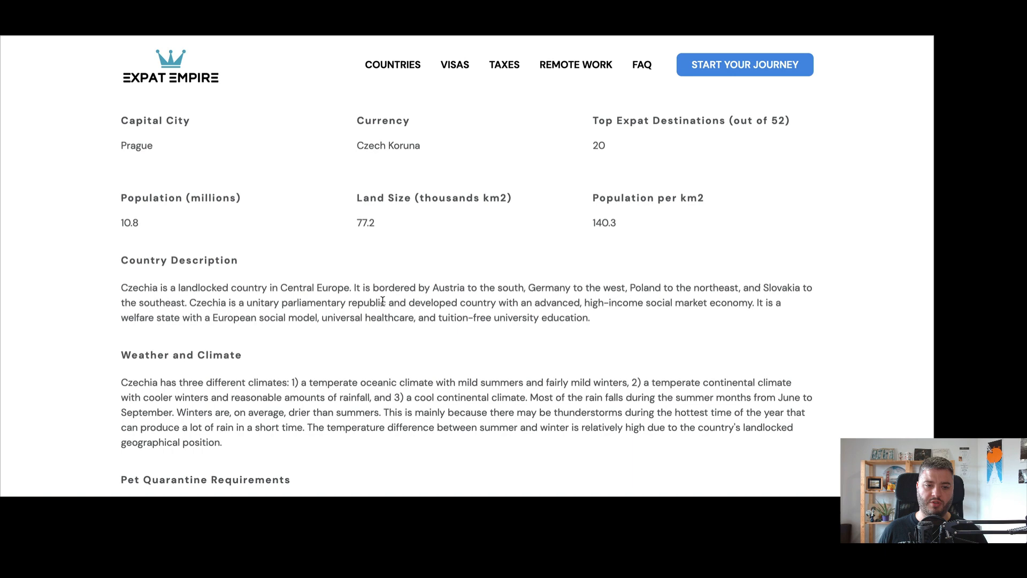
scroll("down", 3)
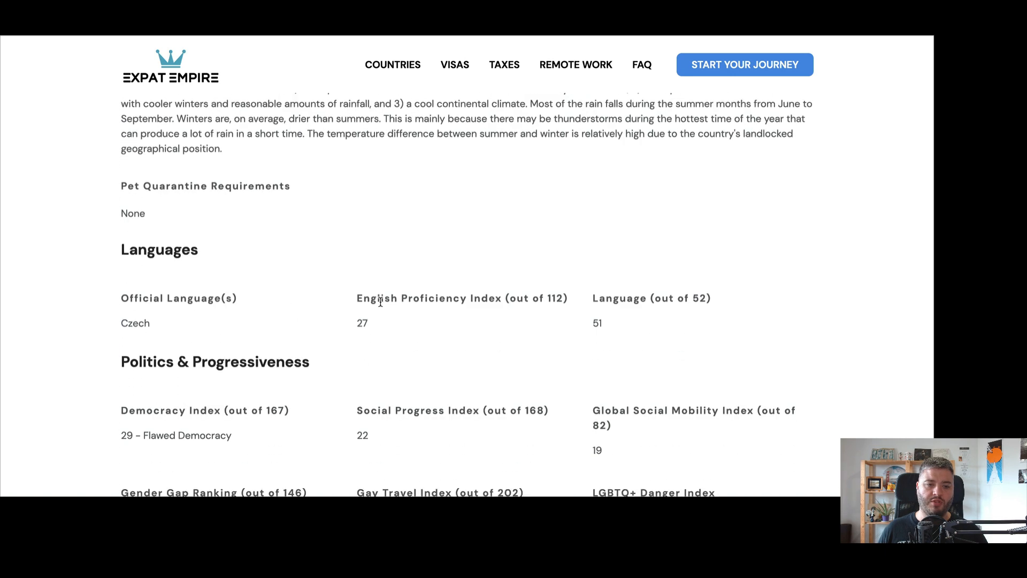
scroll("down", 3)
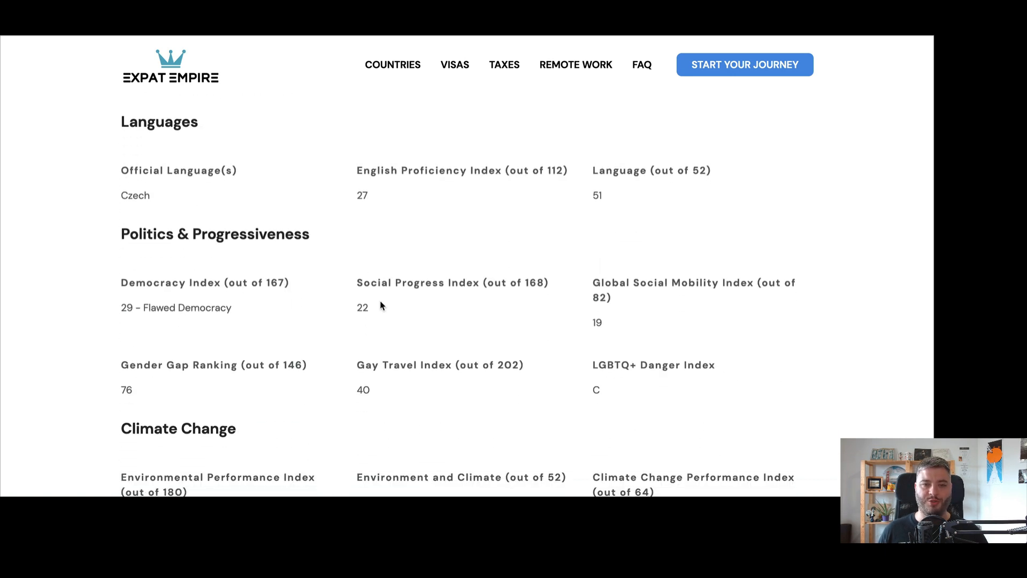
scroll("down", 3)
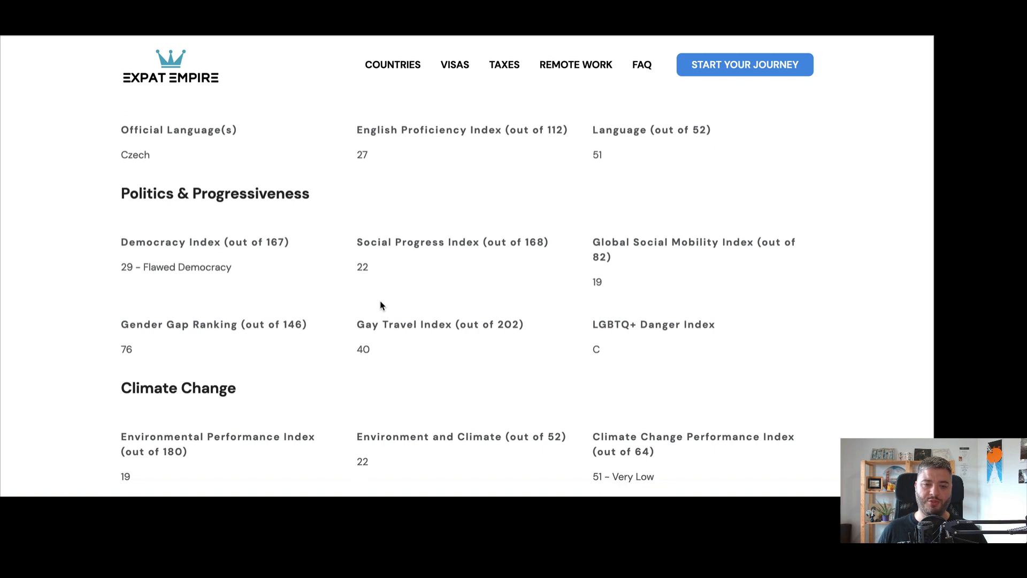
scroll("down", 3)
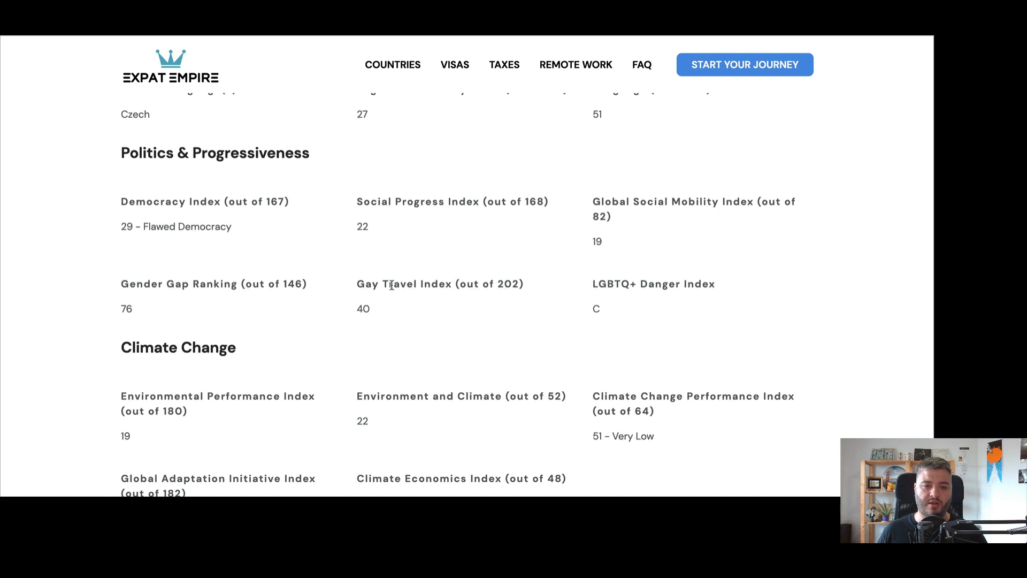
mouse_move(468, 236)
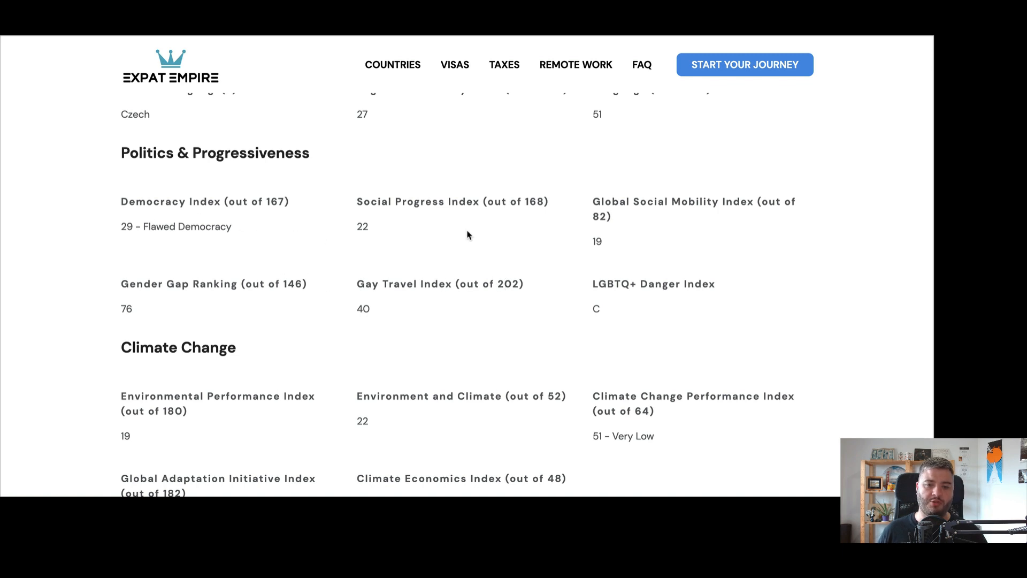
scroll("down", 3)
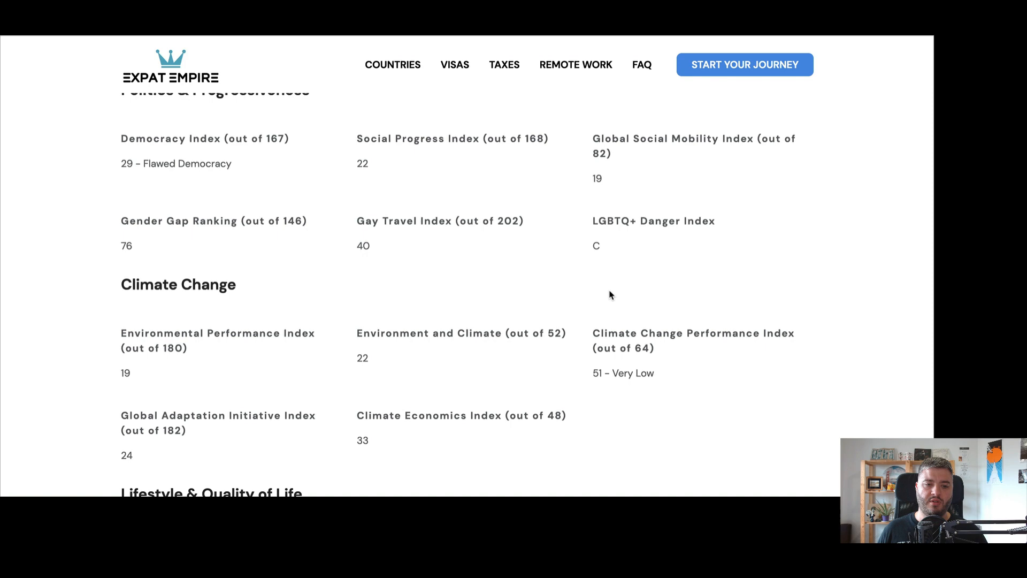
scroll("down", 3)
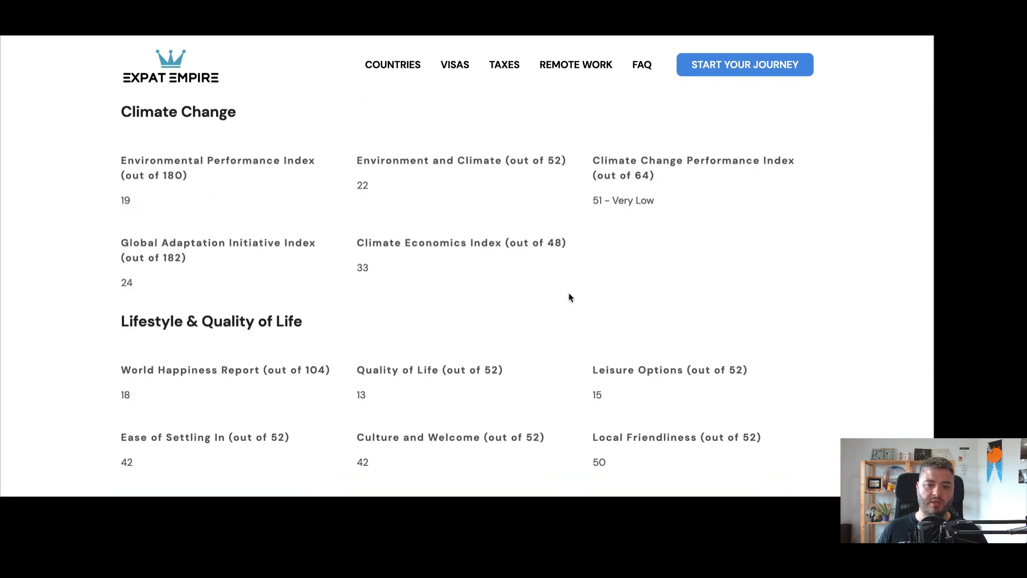
scroll("down", 3)
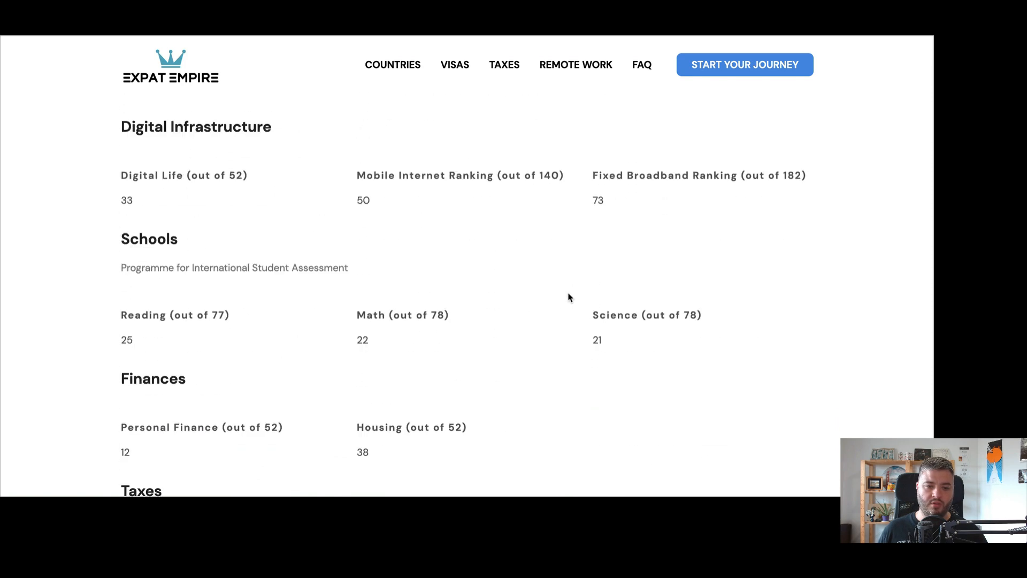
scroll("down", 3)
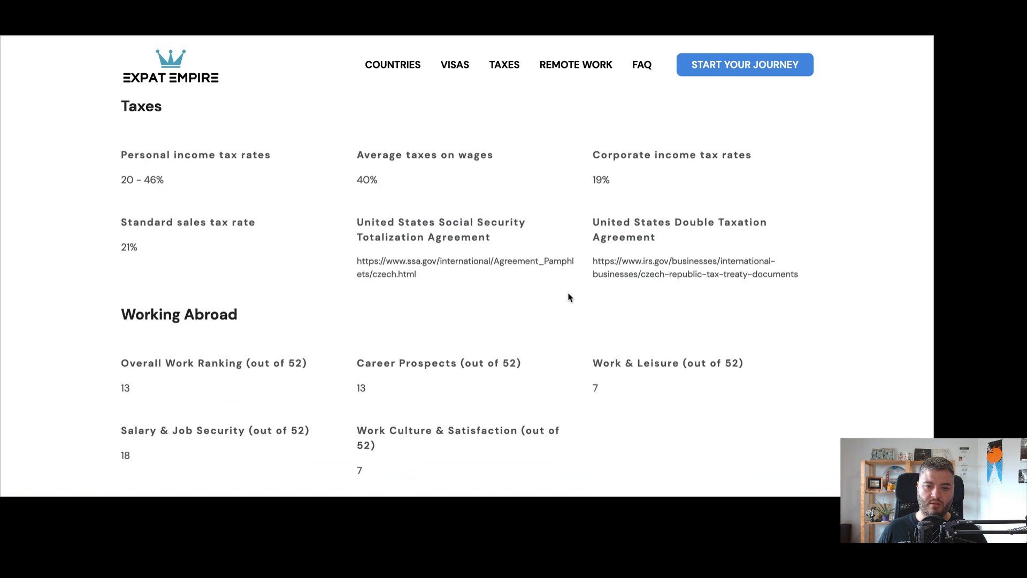
scroll("down", 3)
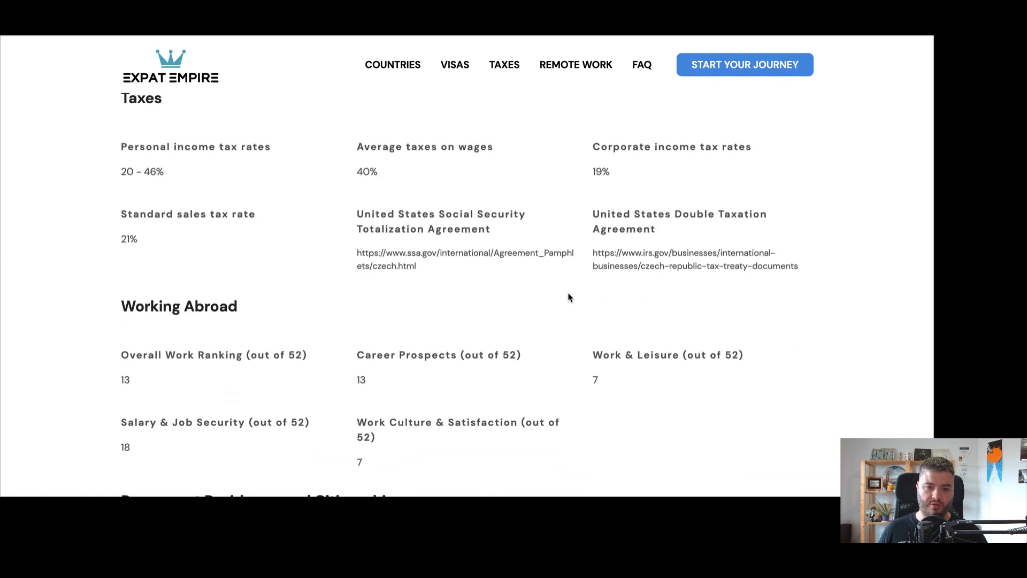
scroll("down", 3)
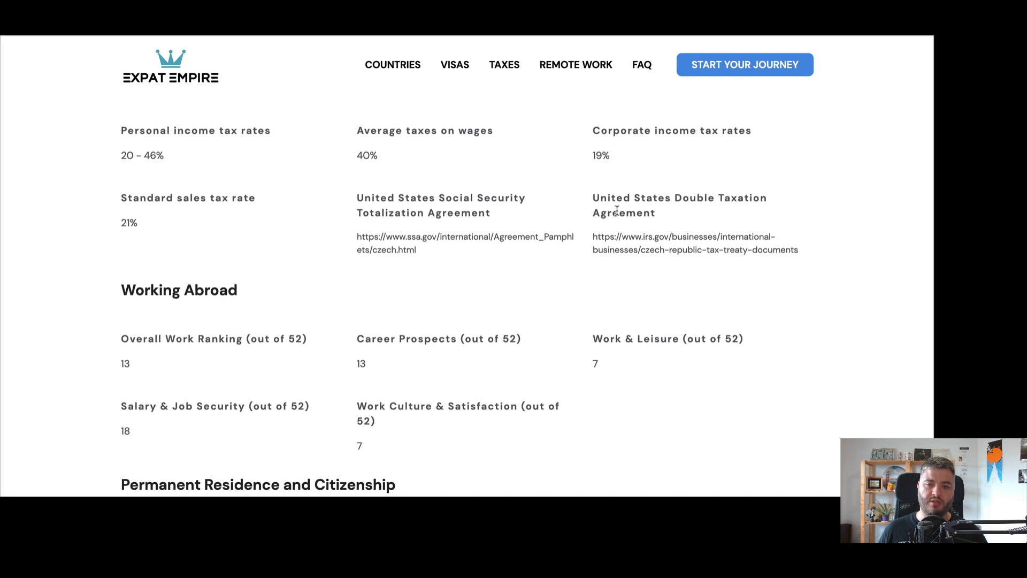
mouse_move(460, 238)
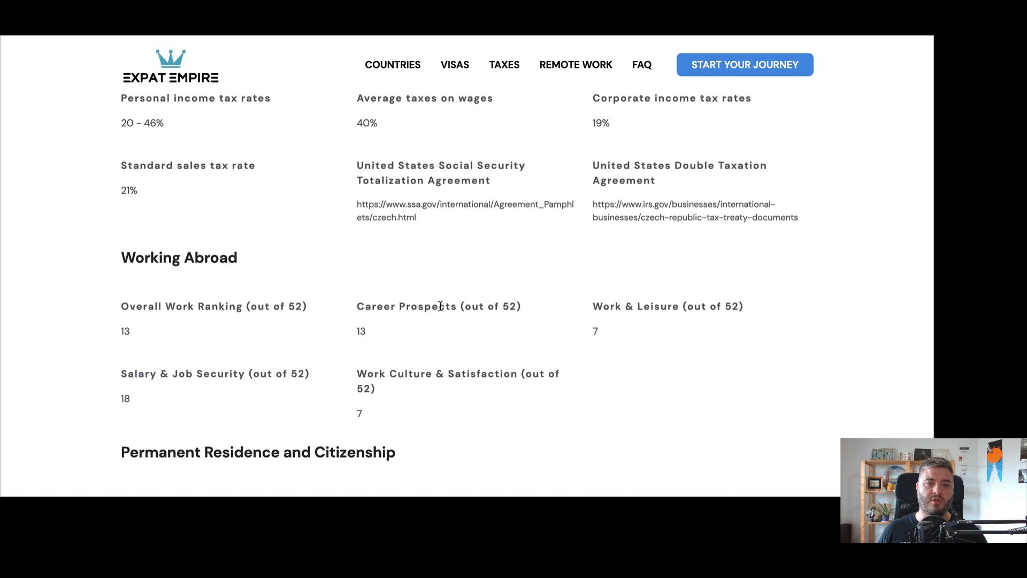
scroll("down", 3)
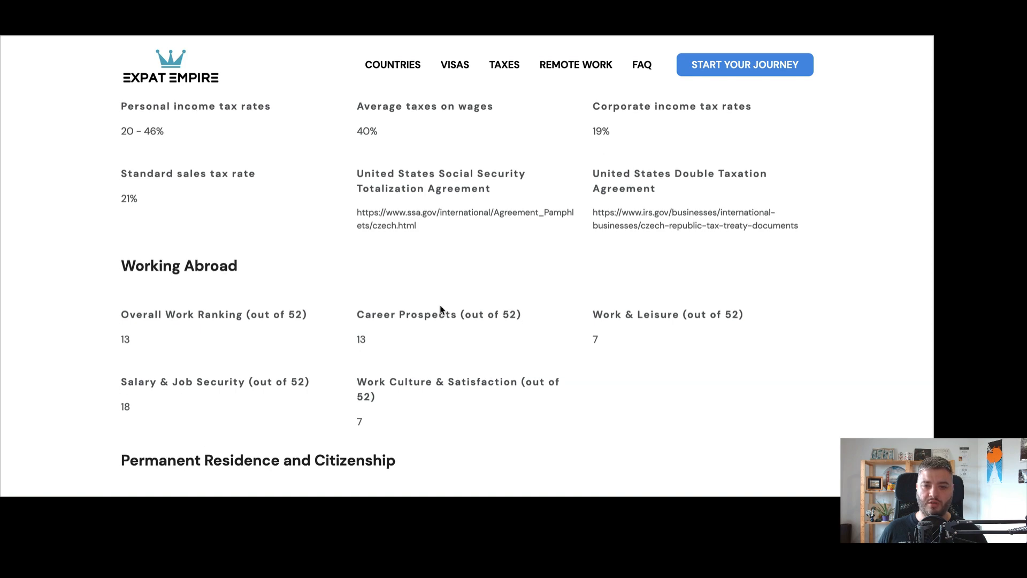
scroll("down", 3)
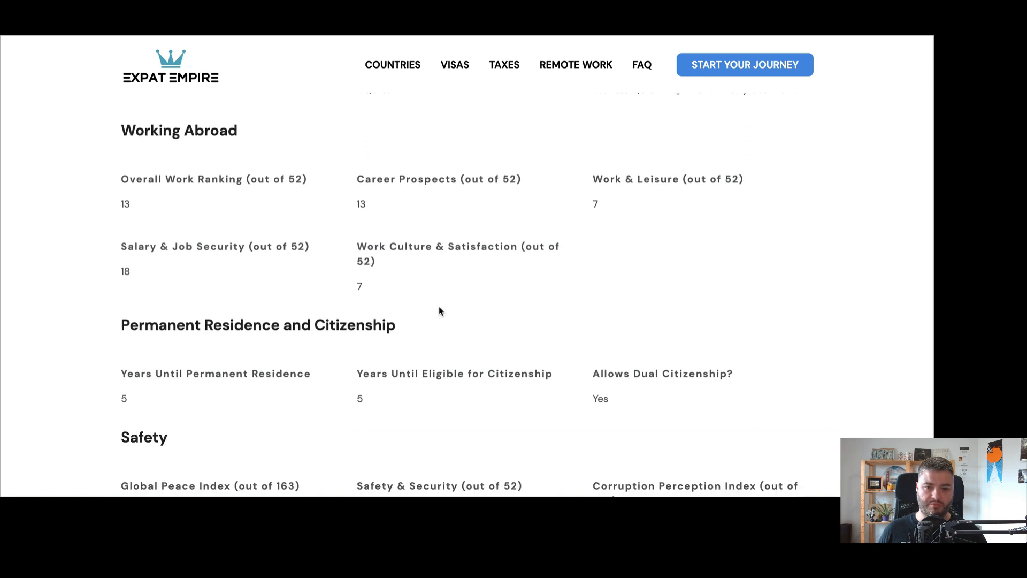
scroll("down", 3)
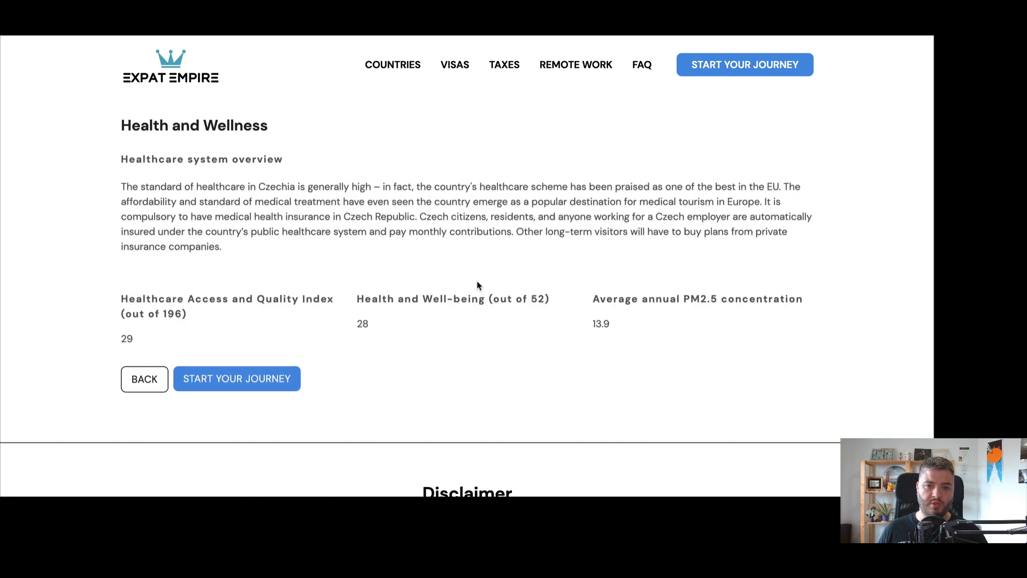
mouse_move(365, 364)
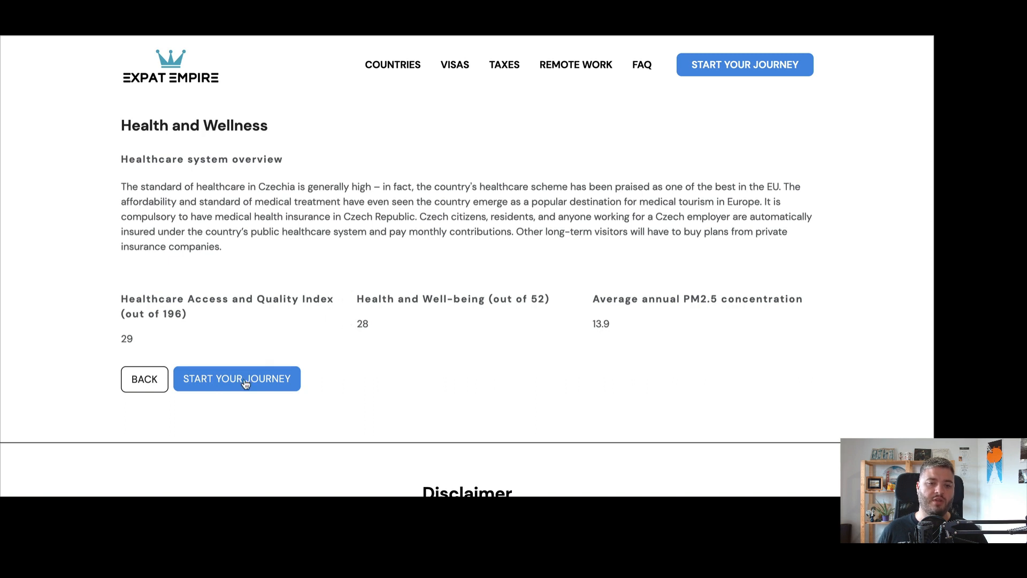
mouse_move(345, 335)
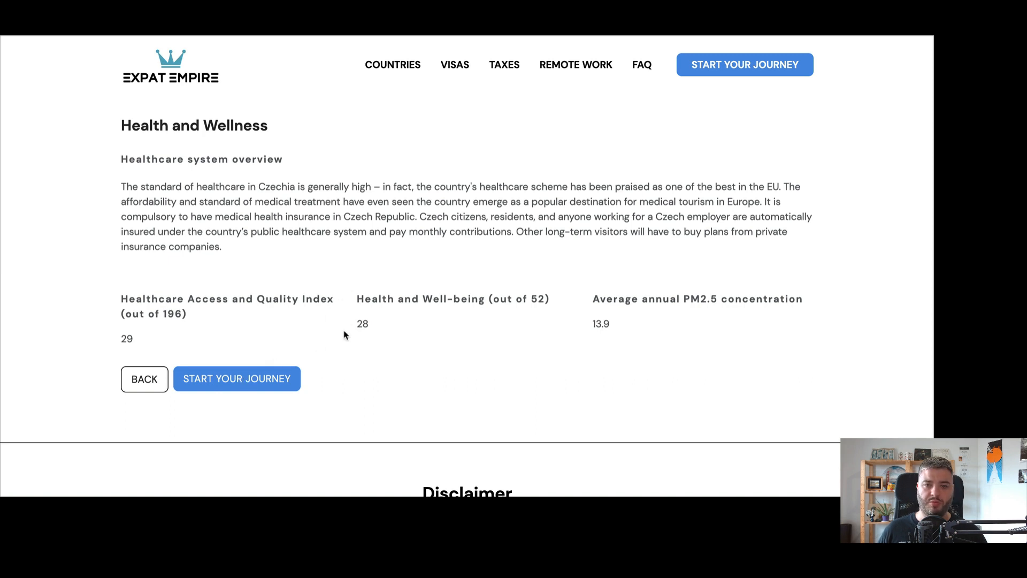
mouse_move(502, 280)
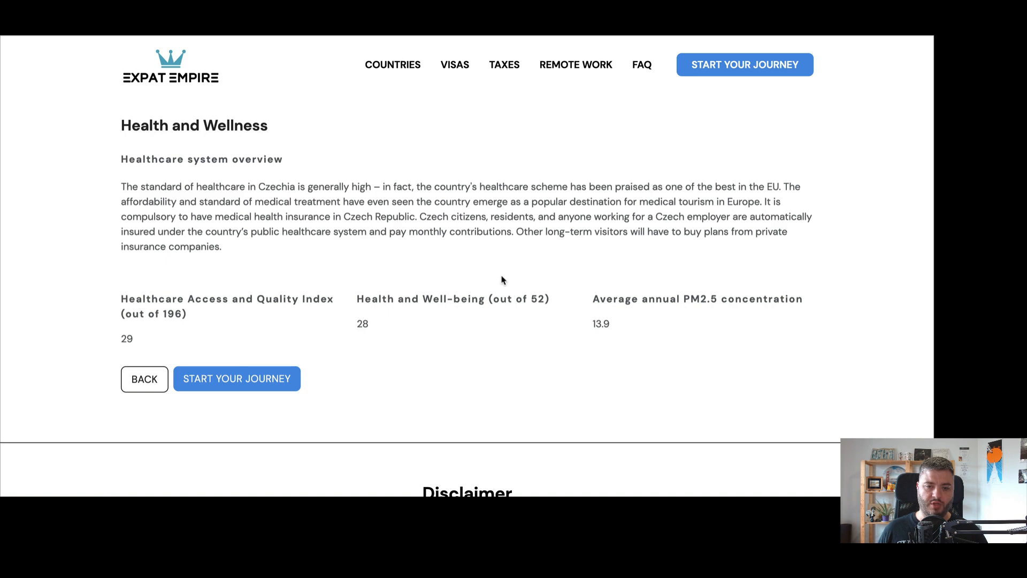
scroll("down", 3)
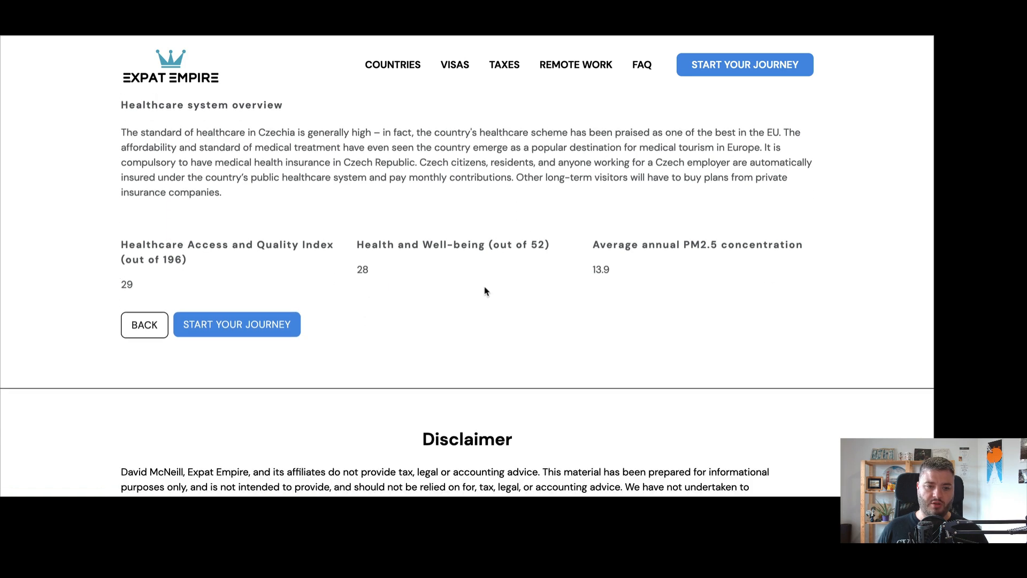
scroll("down", 3)
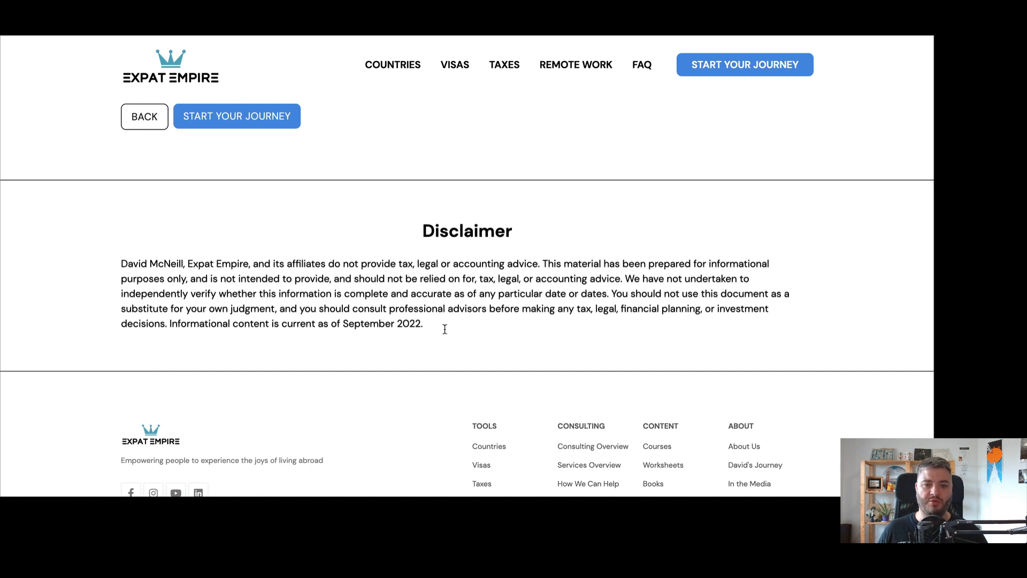
Scroll to the end of the Czechia profile and go back to the country list
scroll("down", 3)
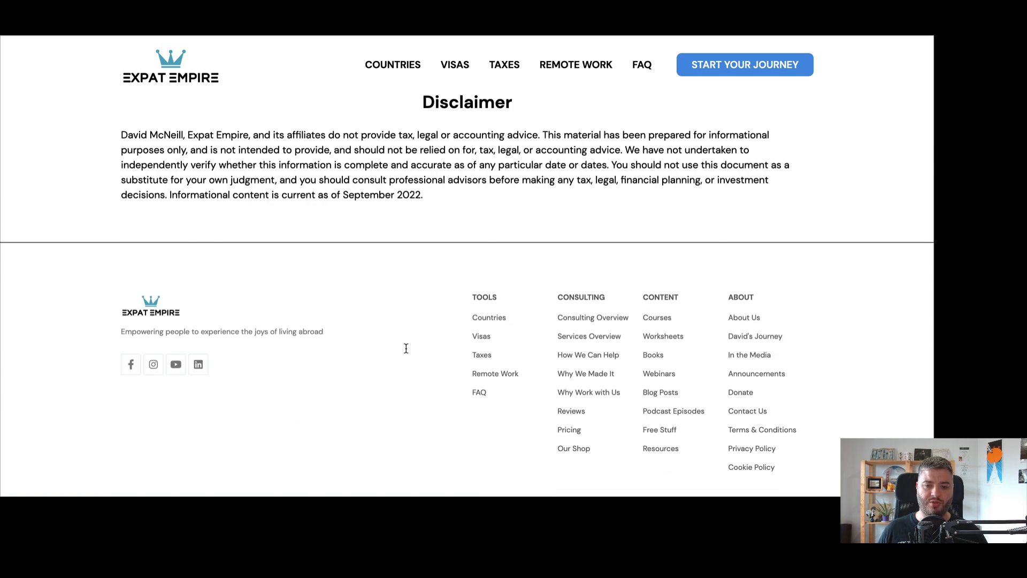
mouse_move(433, 246)
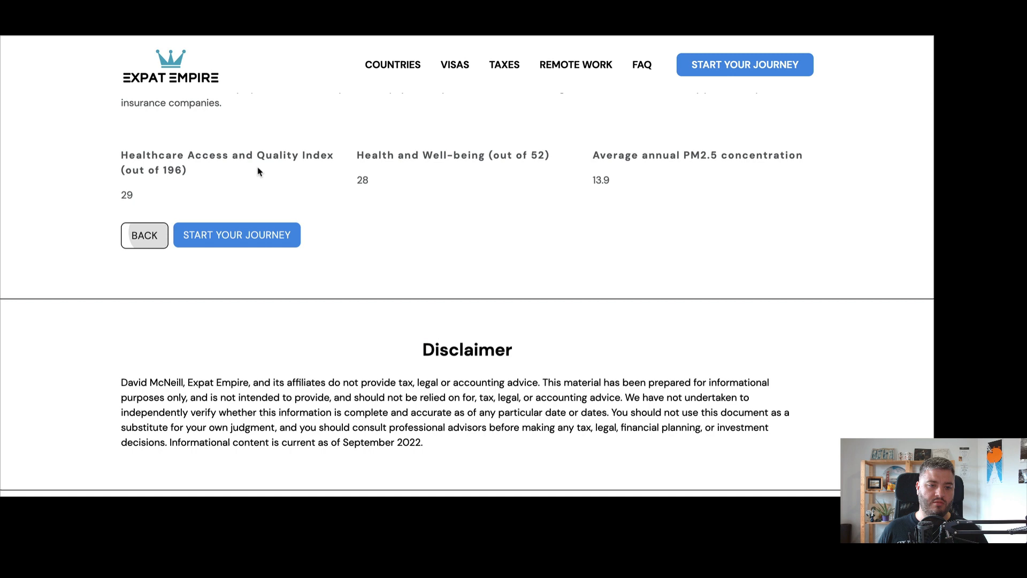
left_click(144, 234)
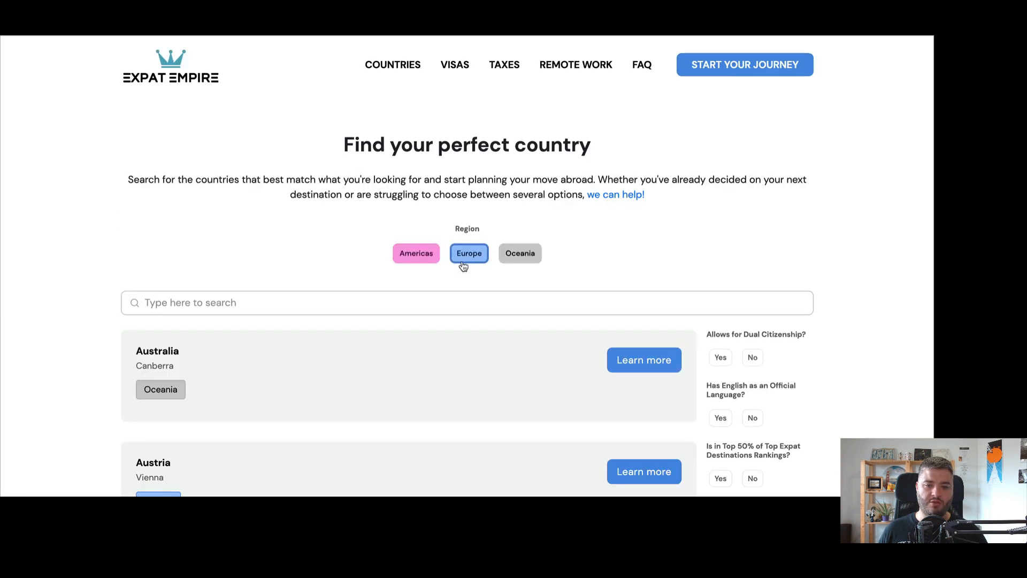
Open the visa finder and browse visas like Andorra's Golden Visa
left_click(454, 65)
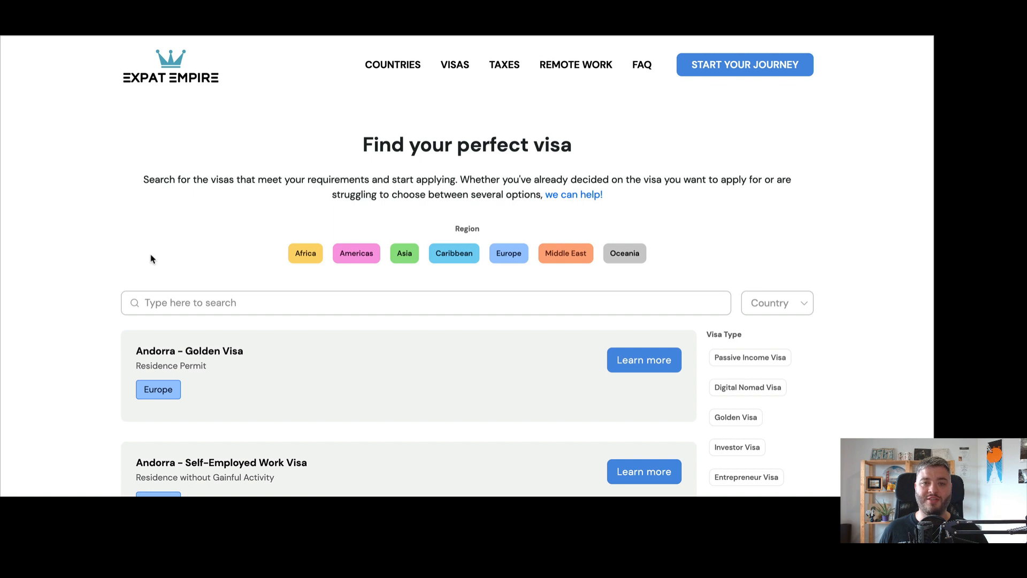
mouse_move(146, 266)
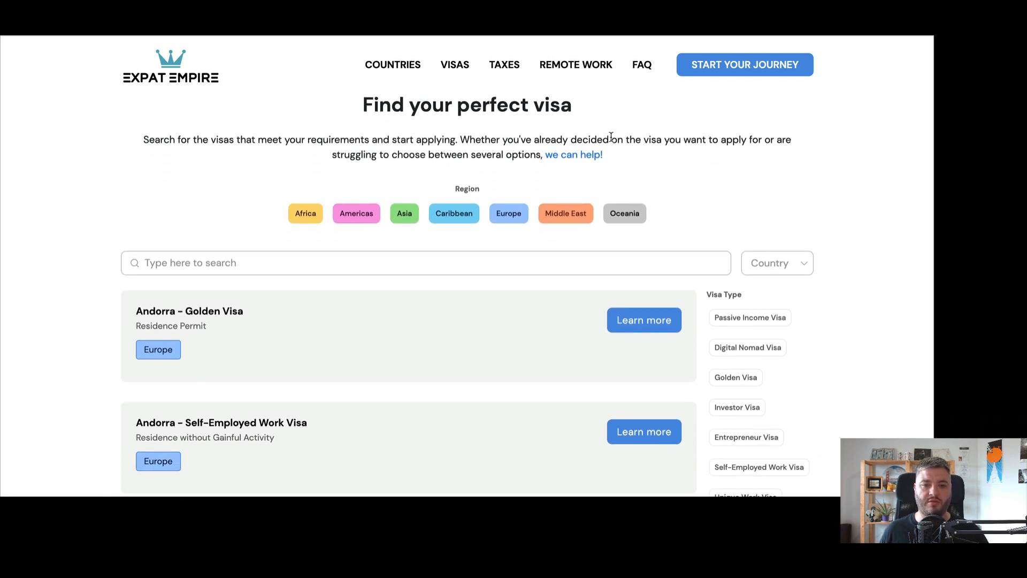
scroll("down", 3)
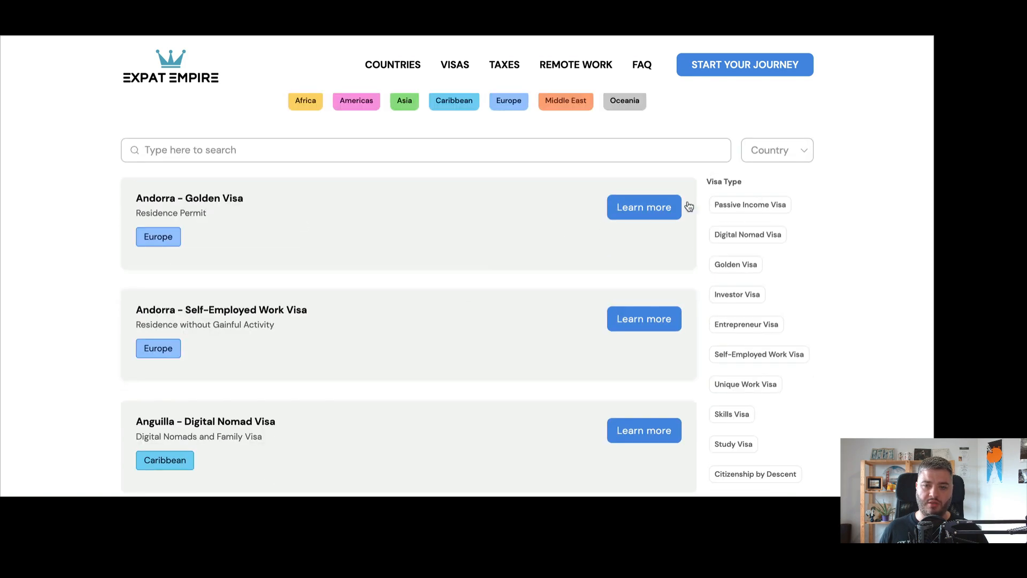
scroll("down", 3)
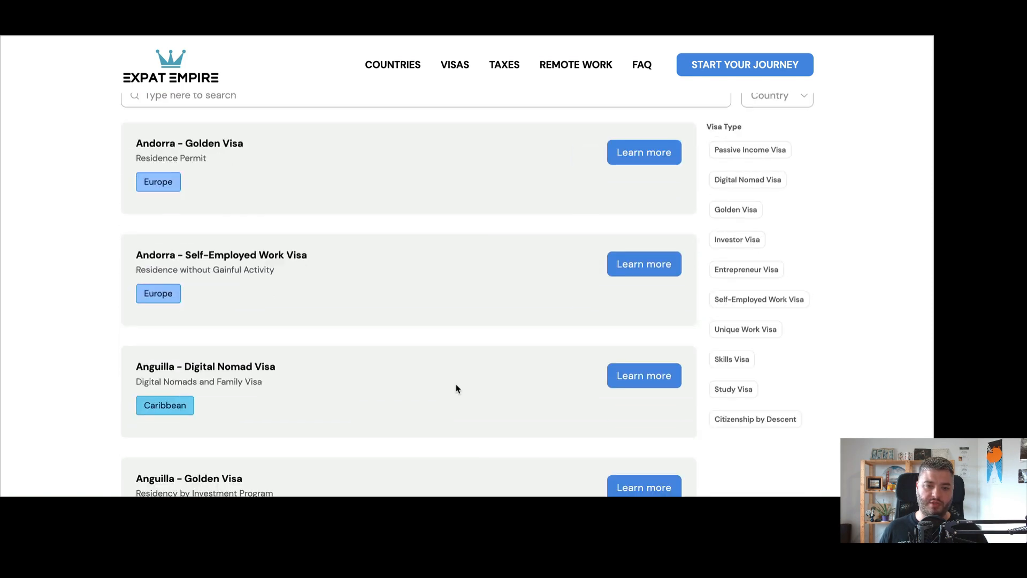
scroll("up", 3)
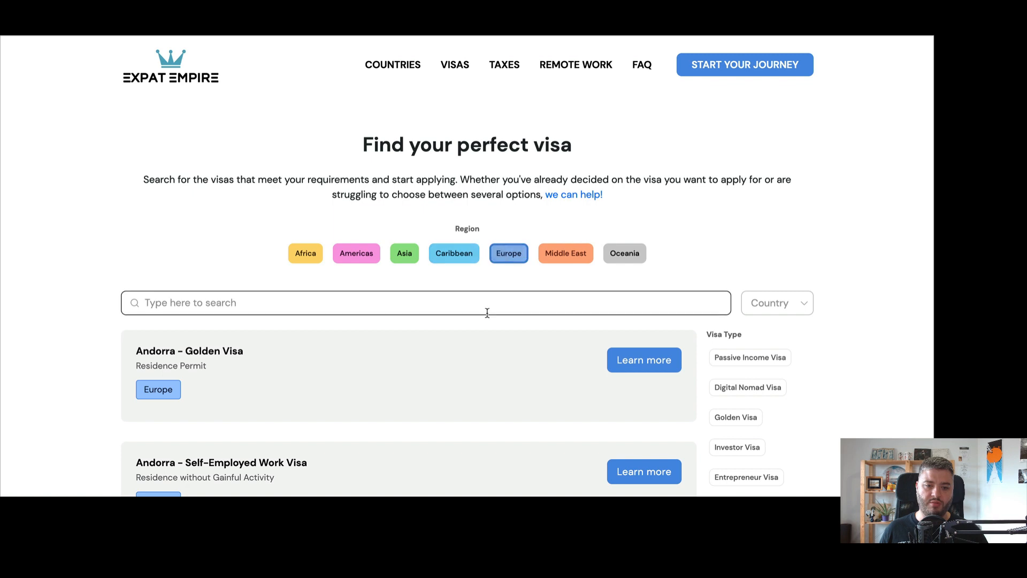
Pick Lithuania in the Country dropdown to show only Lithuanian visas
left_click(426, 302)
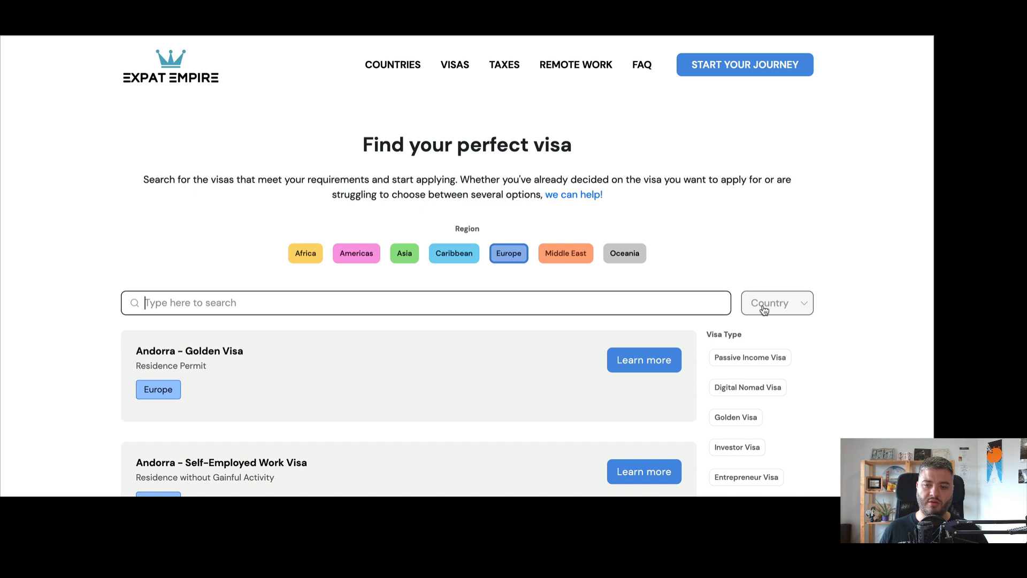
left_click(777, 301)
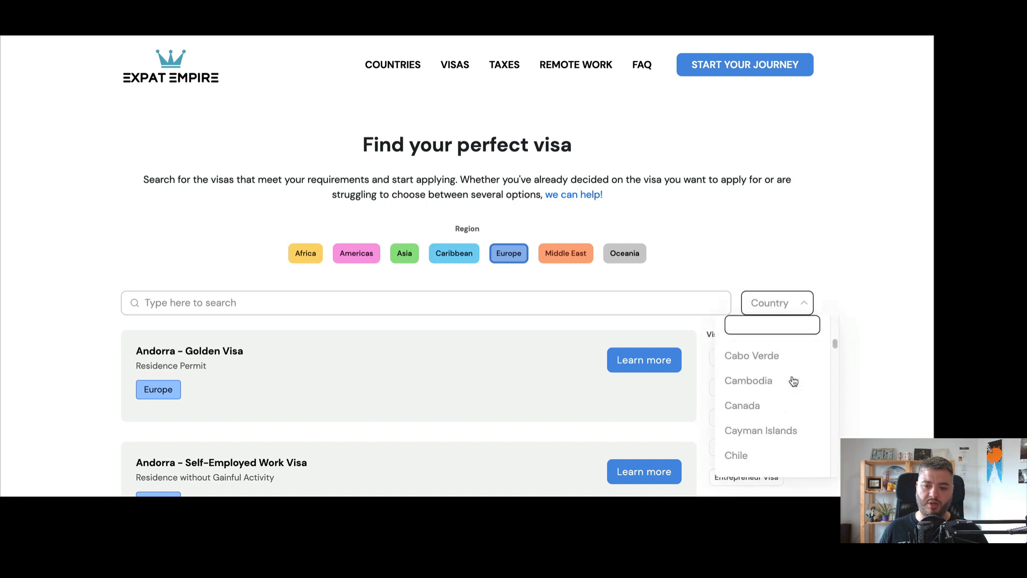
scroll("down", 3)
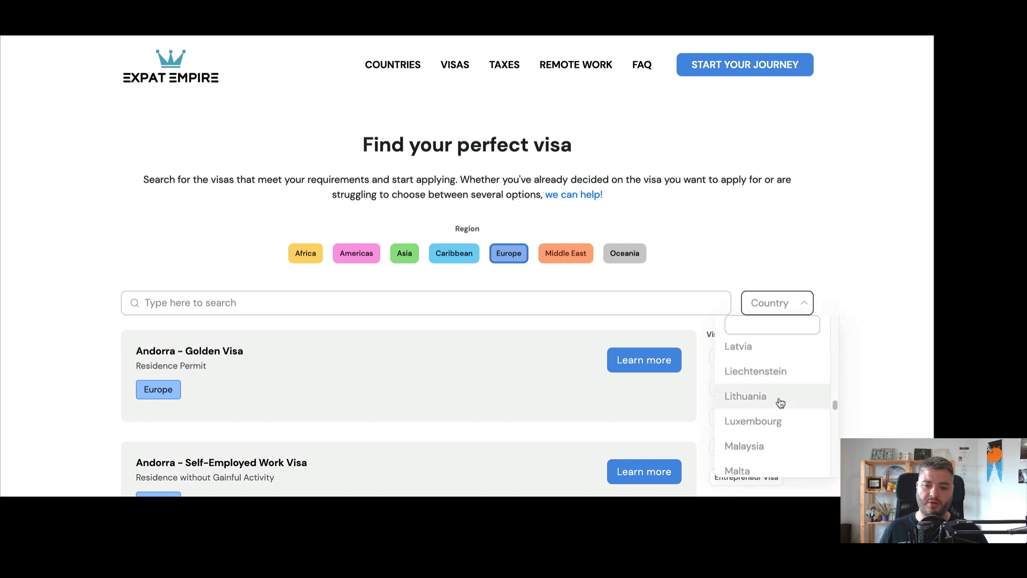
left_click(745, 396)
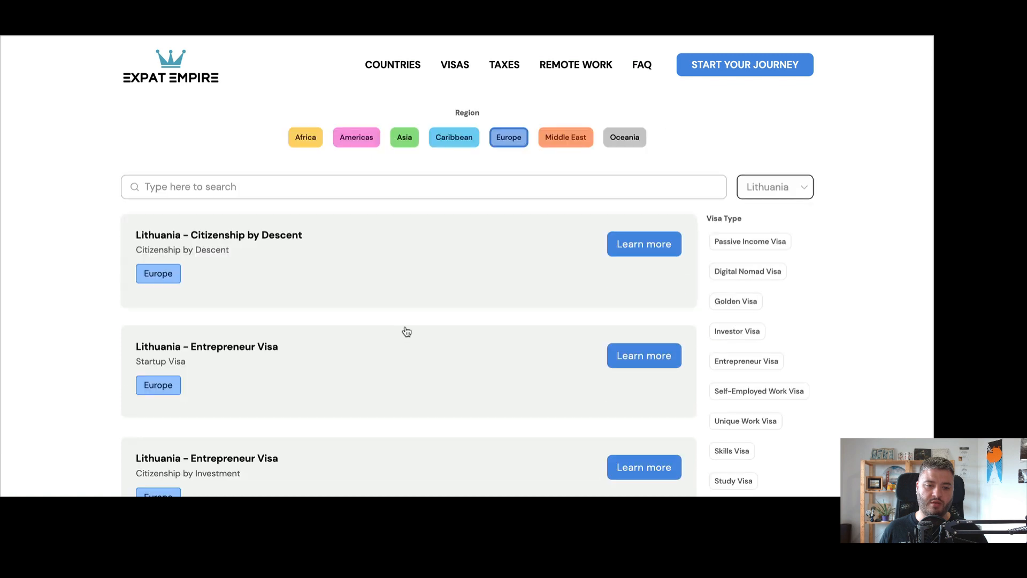
scroll("down", 3)
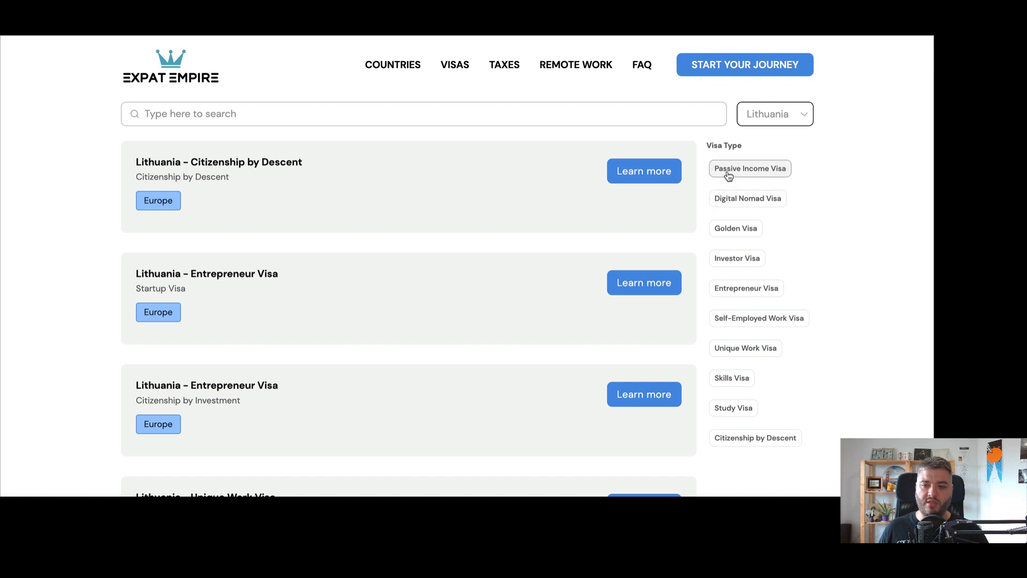
mouse_move(750, 178)
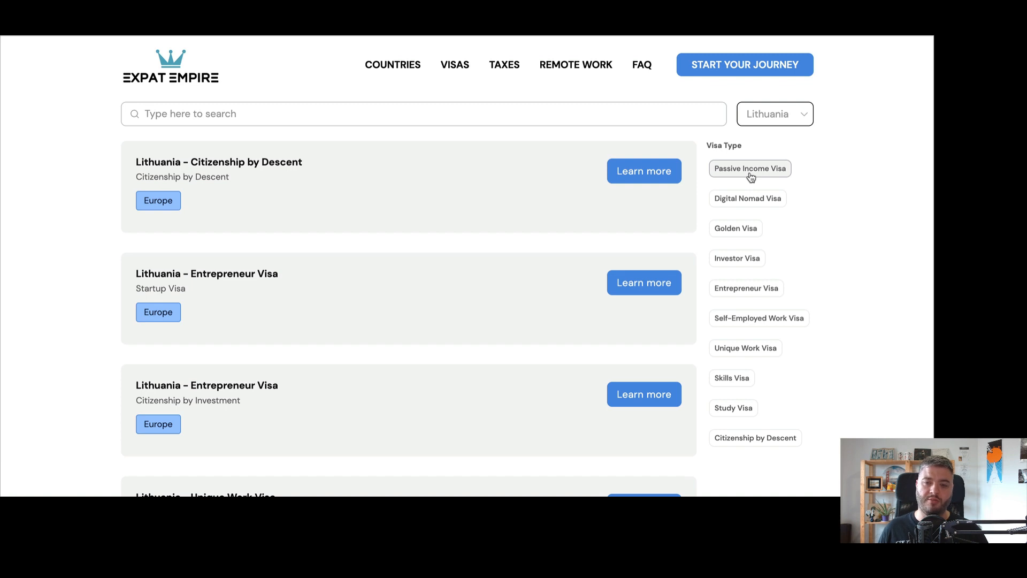
mouse_move(750, 177)
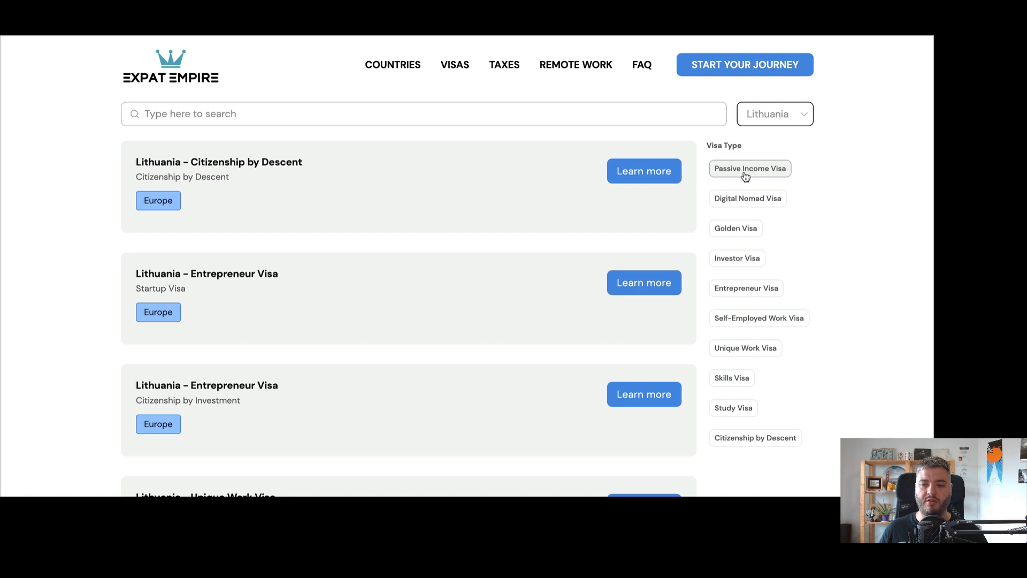
mouse_move(747, 199)
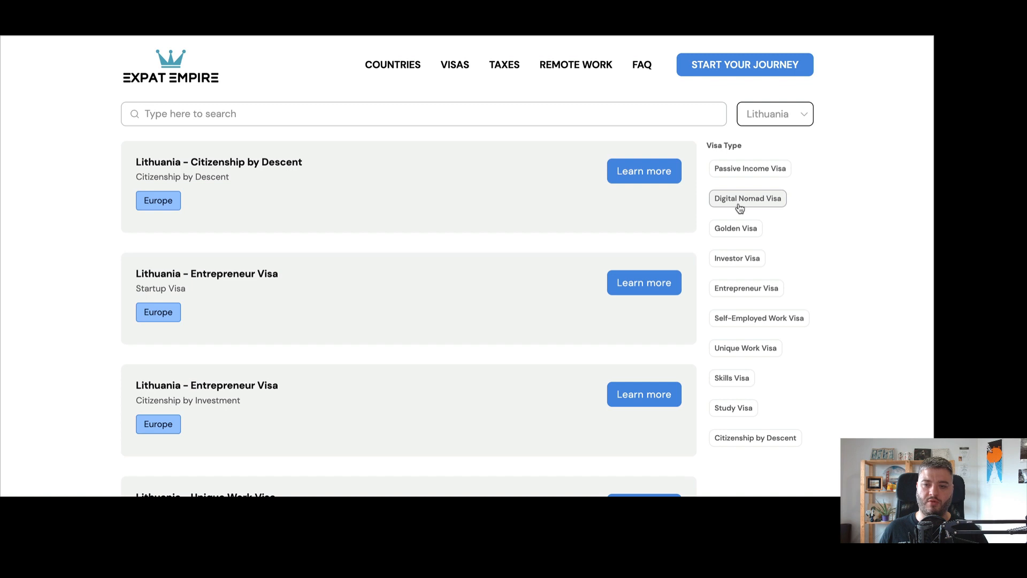
mouse_move(736, 228)
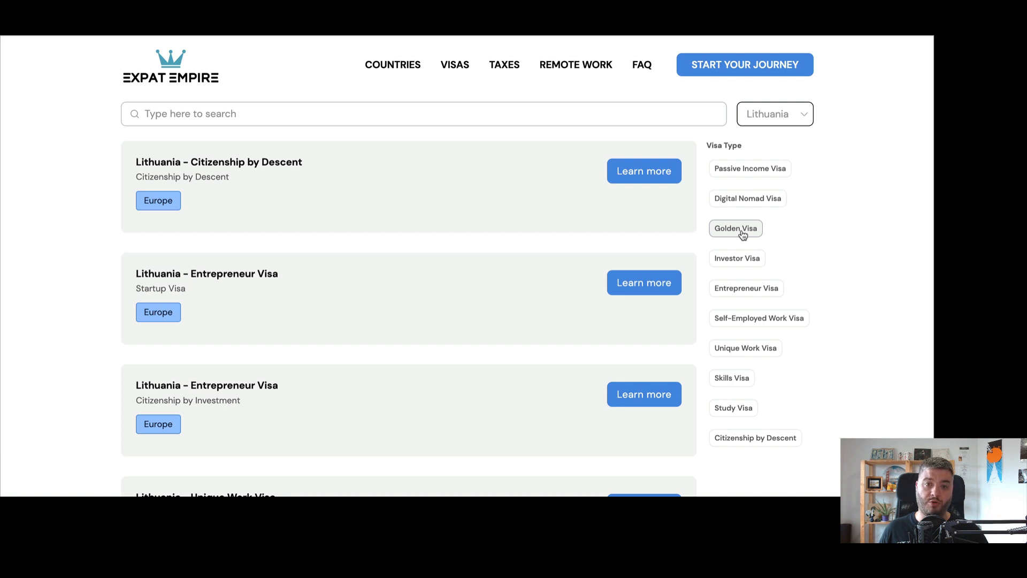
mouse_move(744, 238)
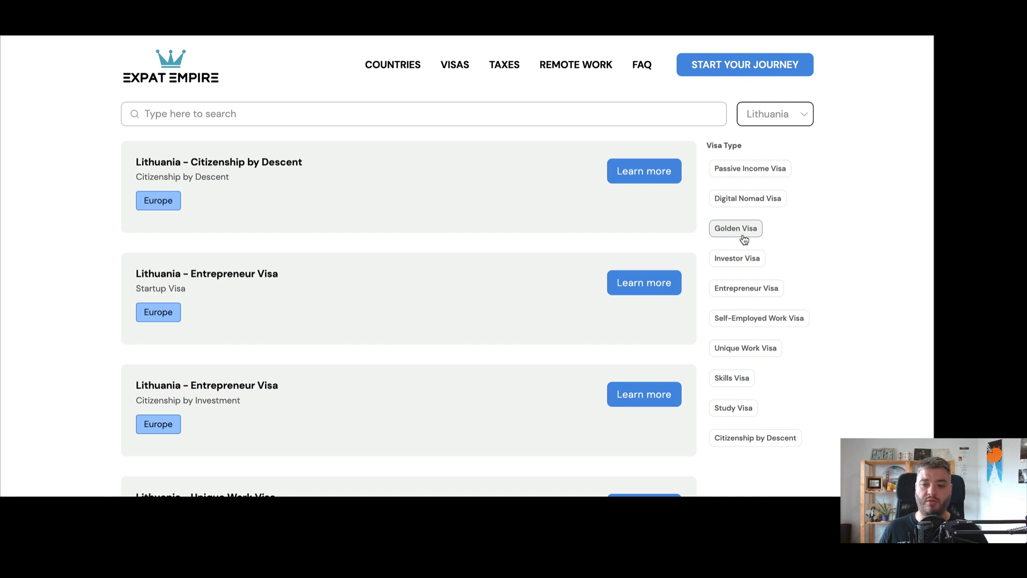
mouse_move(756, 236)
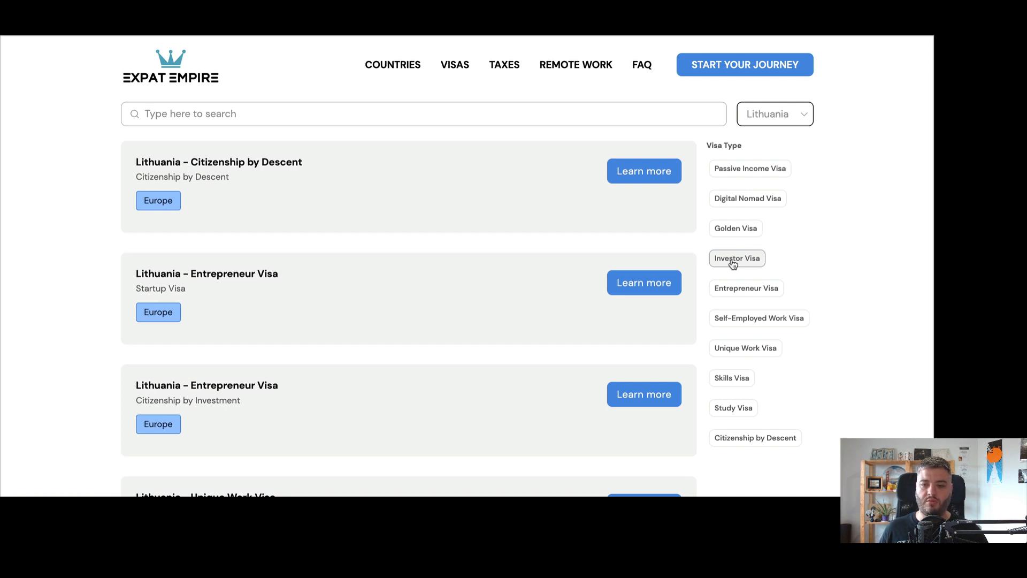
mouse_move(745, 289)
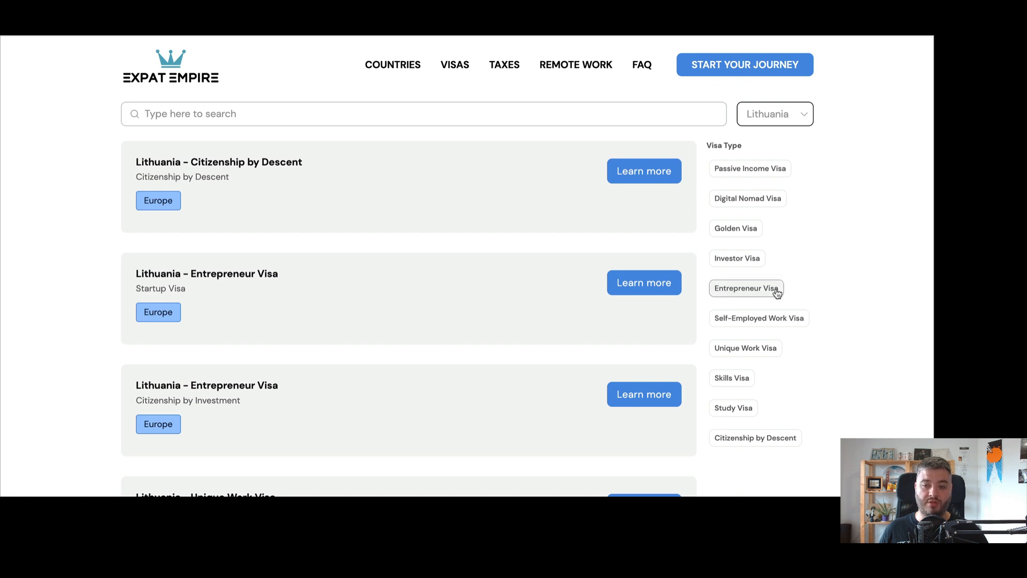
mouse_move(759, 318)
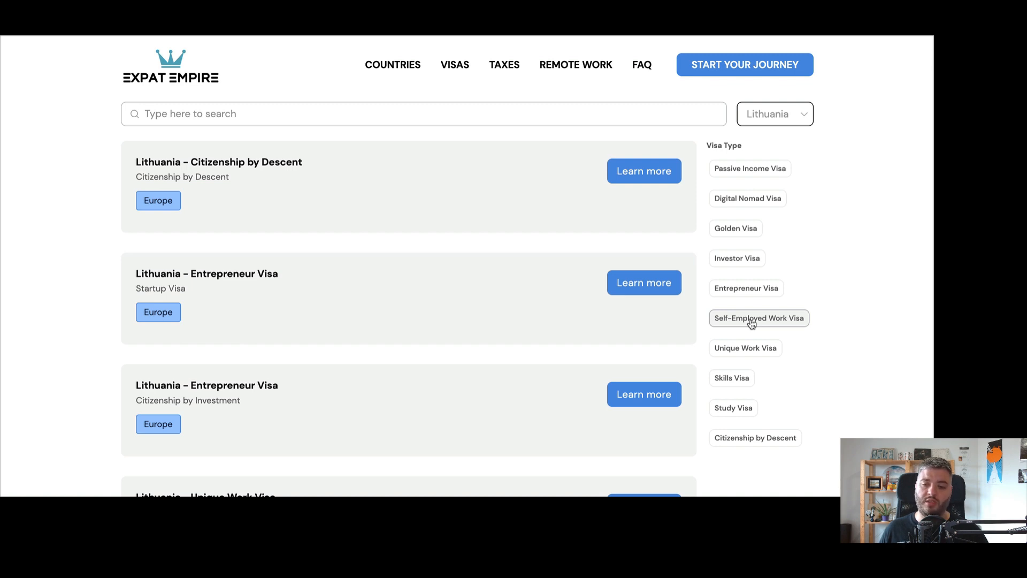
mouse_move(744, 348)
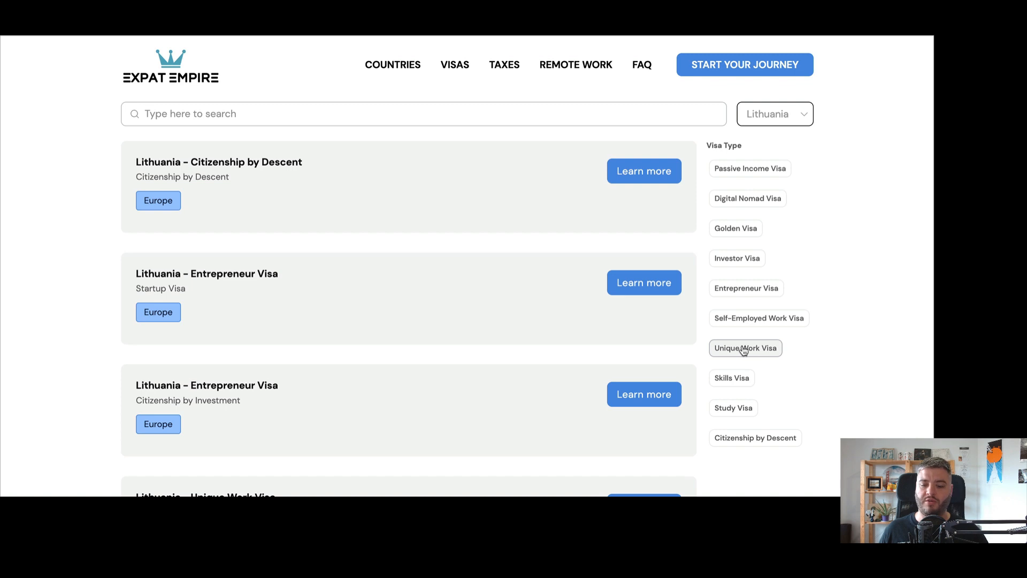
scroll("down", 3)
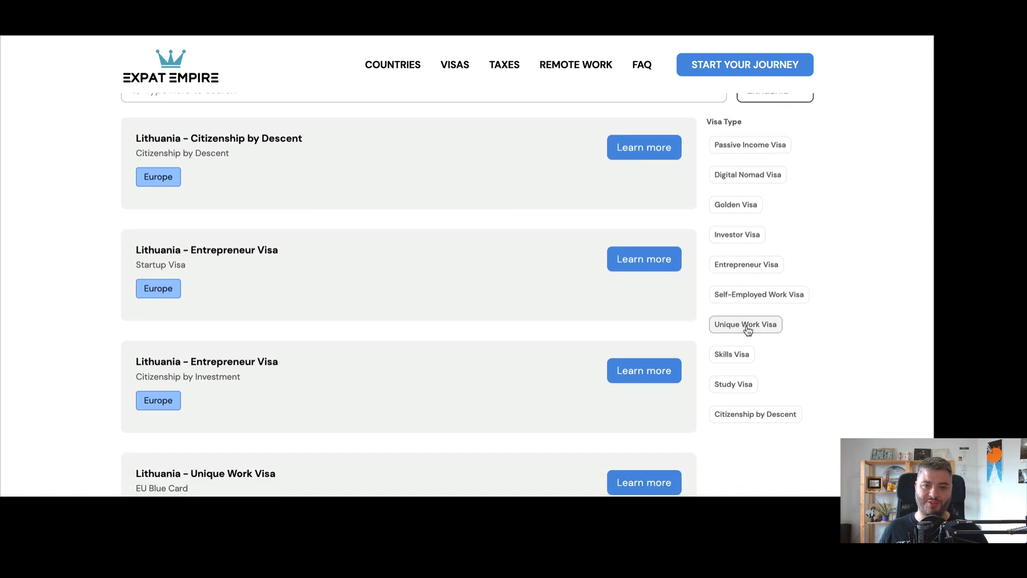
scroll("down", 3)
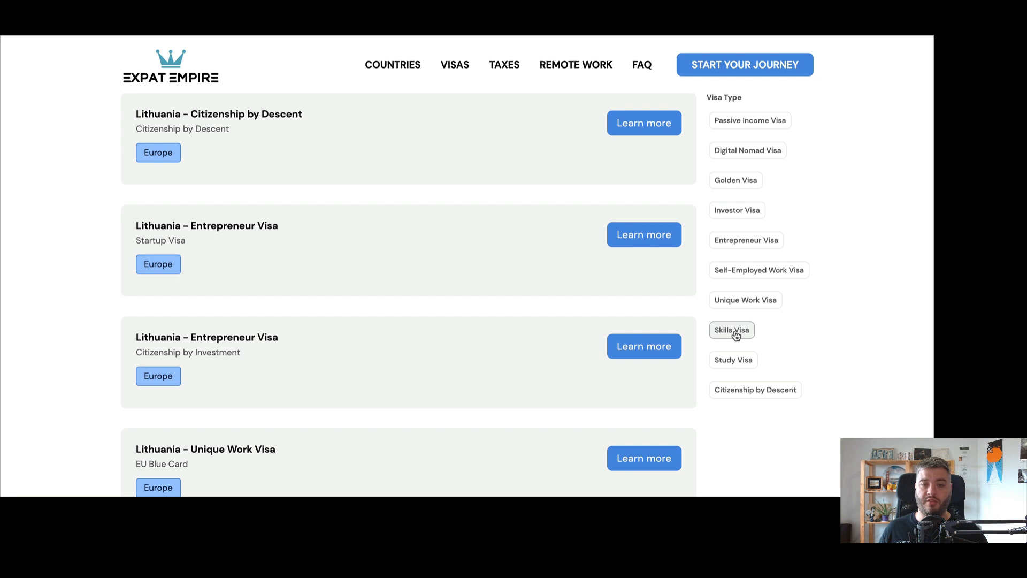
mouse_move(733, 360)
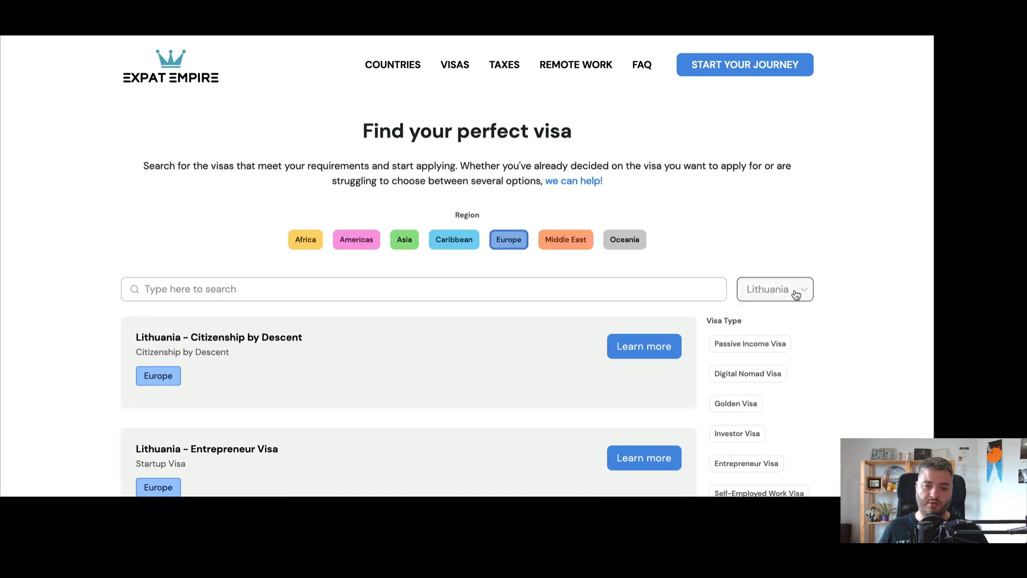
scroll("down", 3)
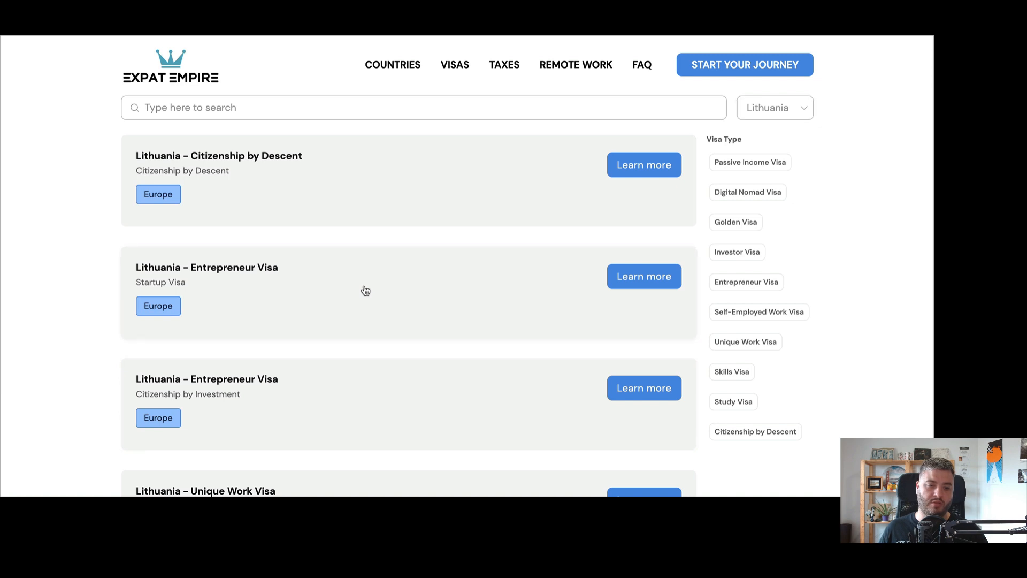
Read through the Lithuania – Entrepreneur Visa (Startup Visa) details page
left_click(643, 276)
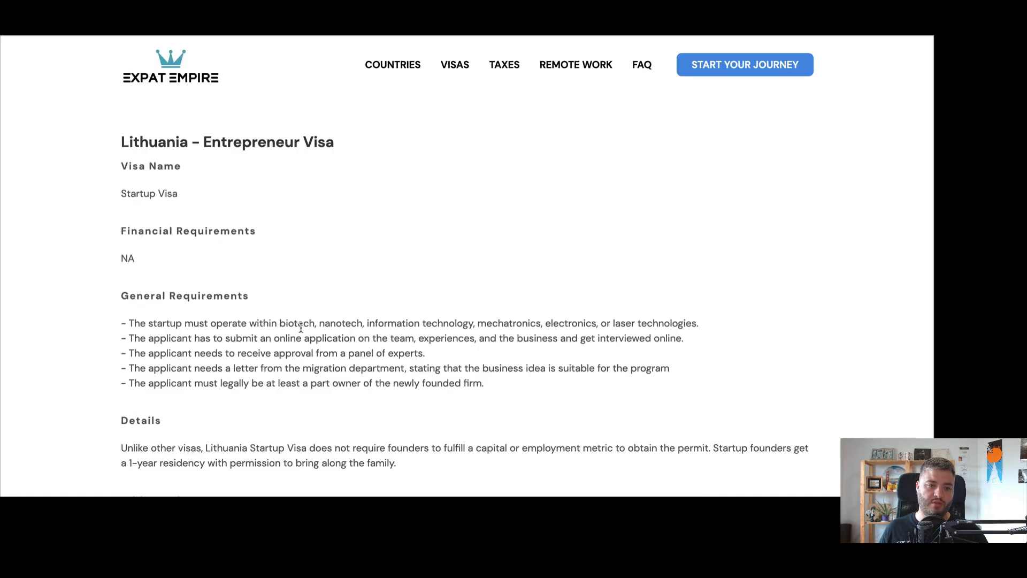
scroll("down", 3)
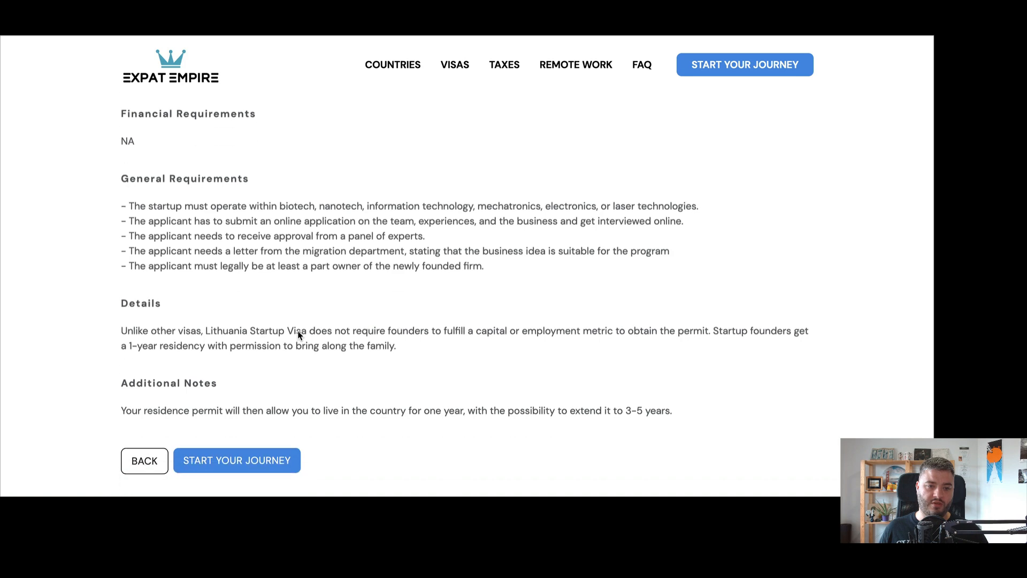
scroll("up", 3)
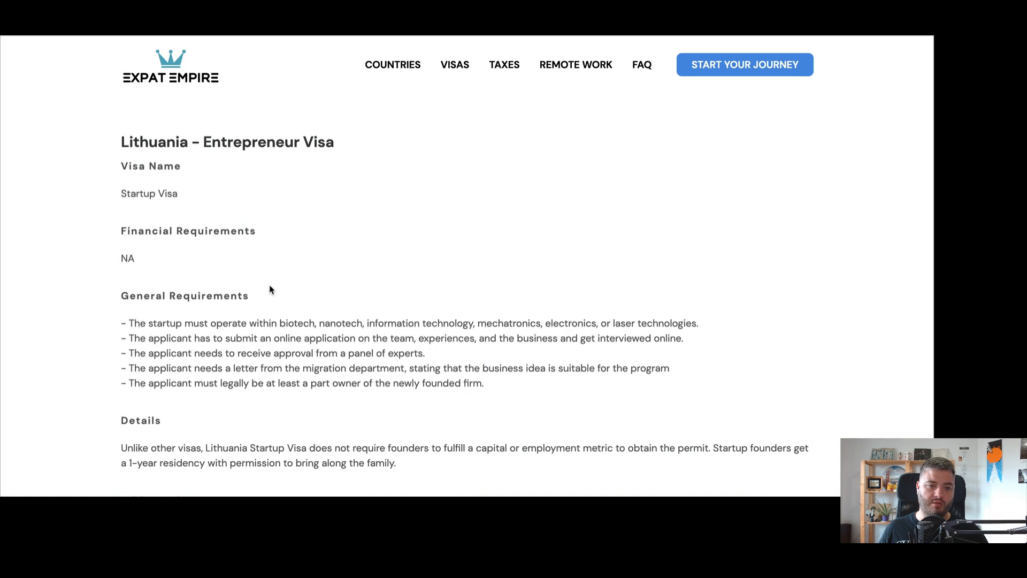
scroll("down", 3)
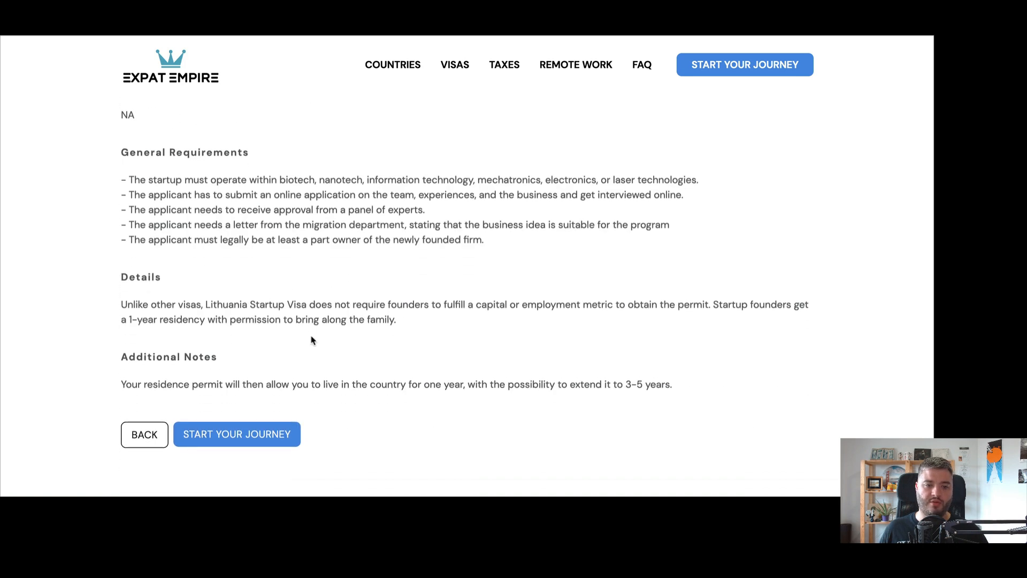
scroll("down", 3)
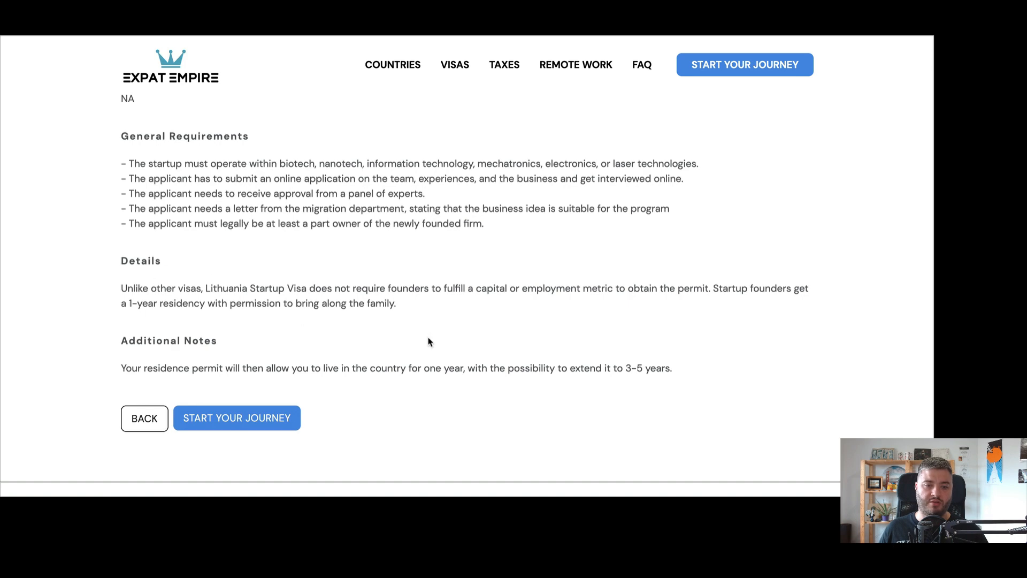
scroll("down", 3)
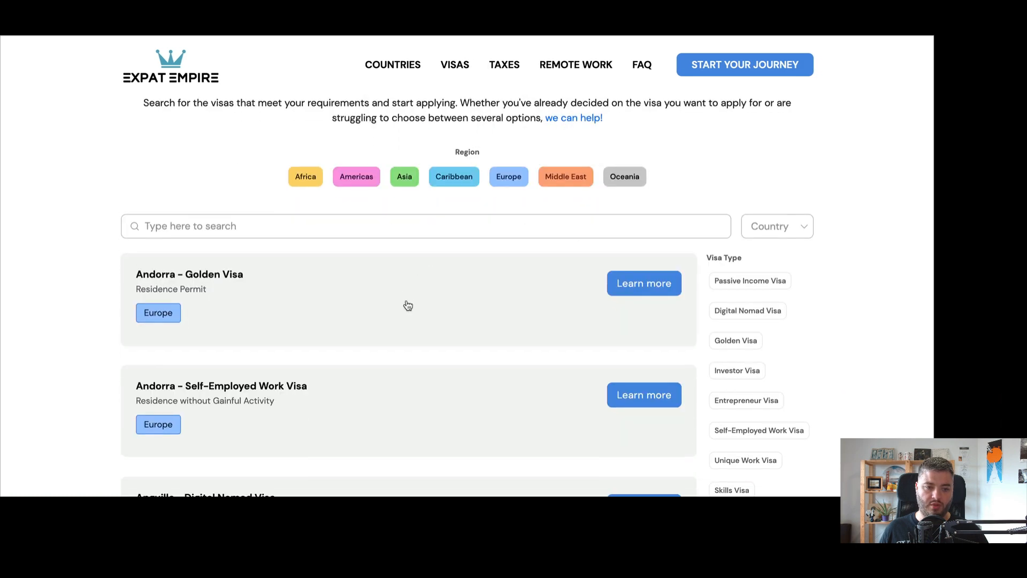
scroll("down", 3)
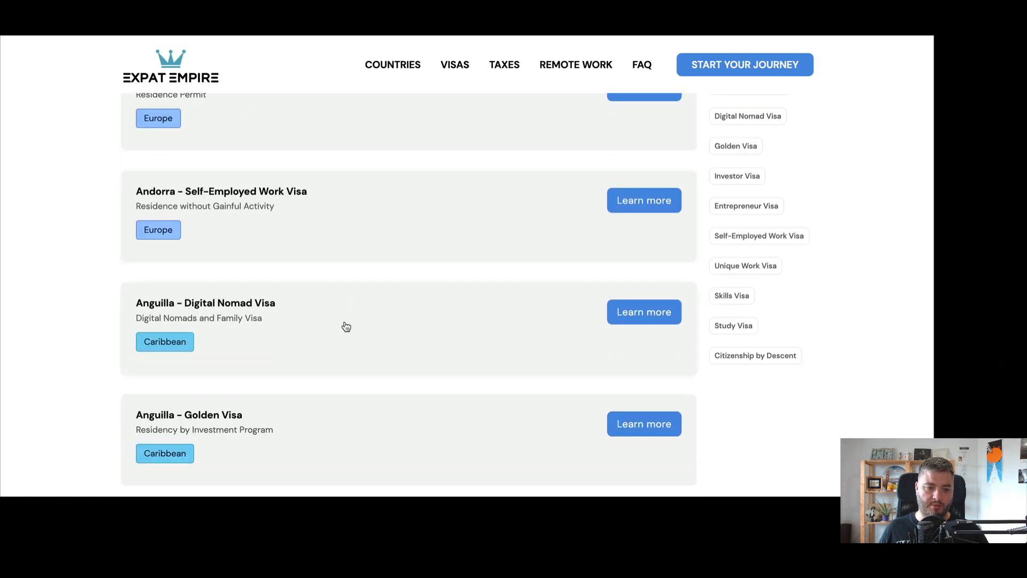
left_click(642, 311)
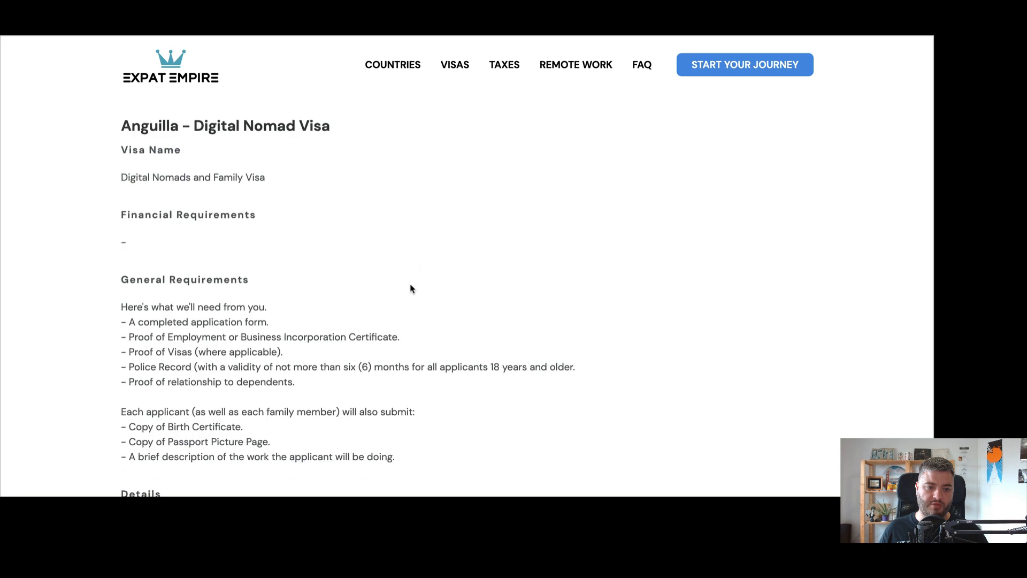
scroll("down", 3)
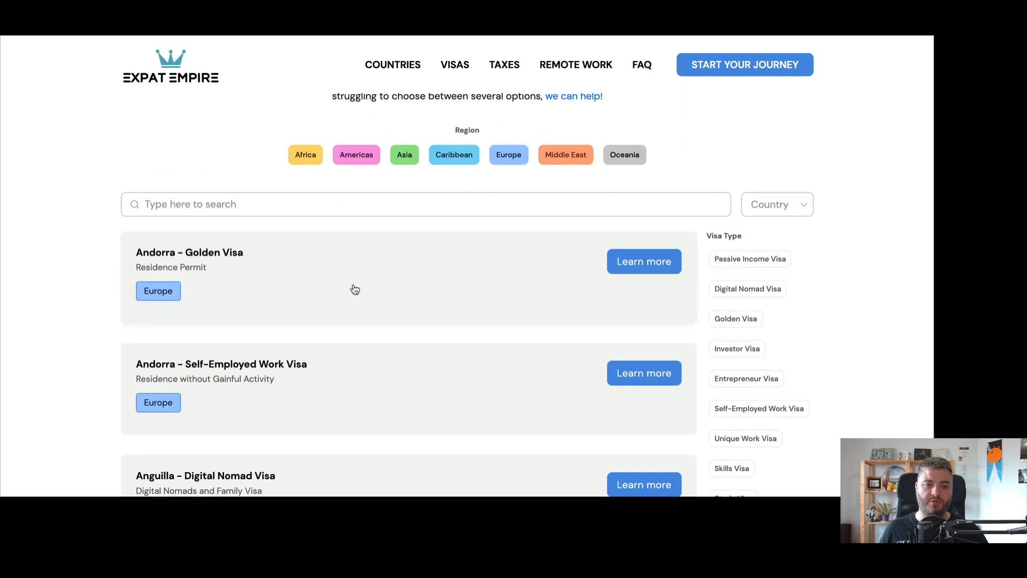
scroll("down", 3)
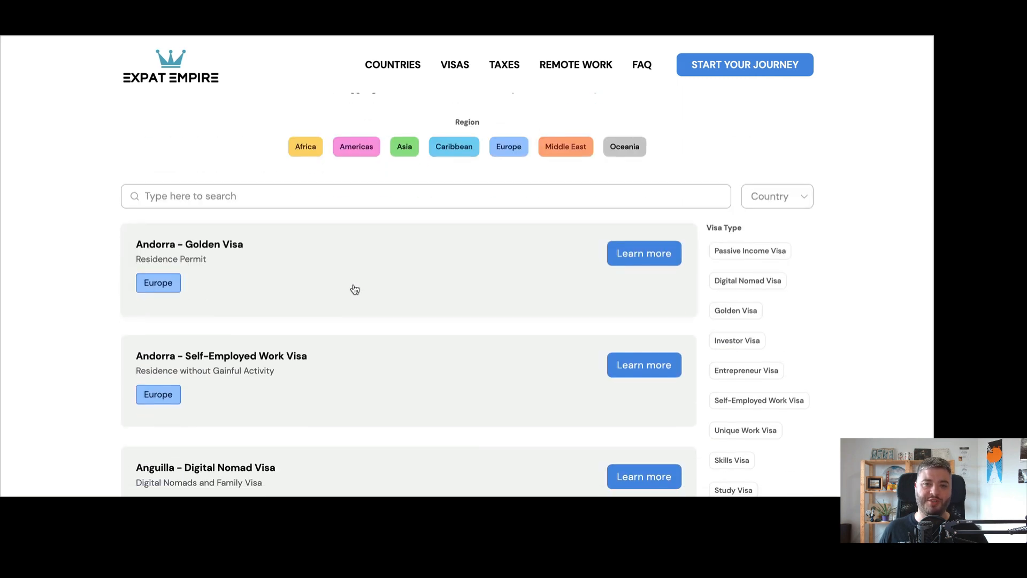
scroll("up", 3)
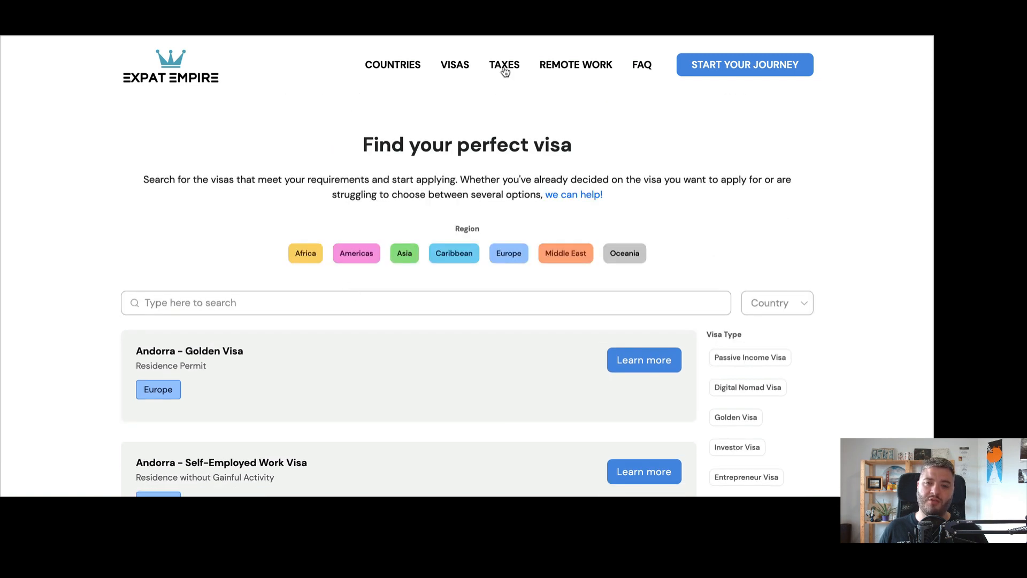
Browse the 'Pay less taxes abroad' program list under TAXES
left_click(504, 64)
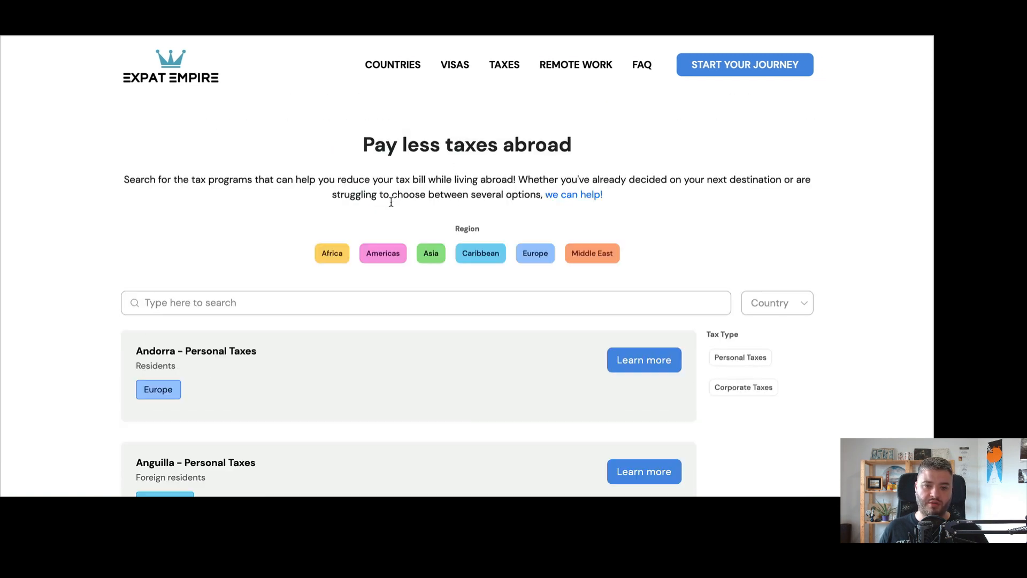
mouse_move(249, 249)
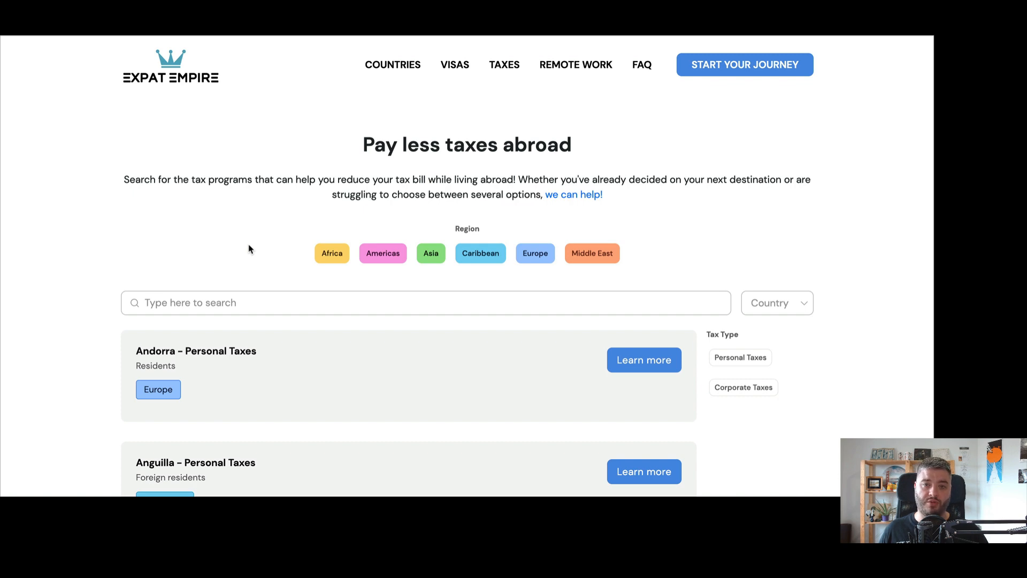
scroll("down", 3)
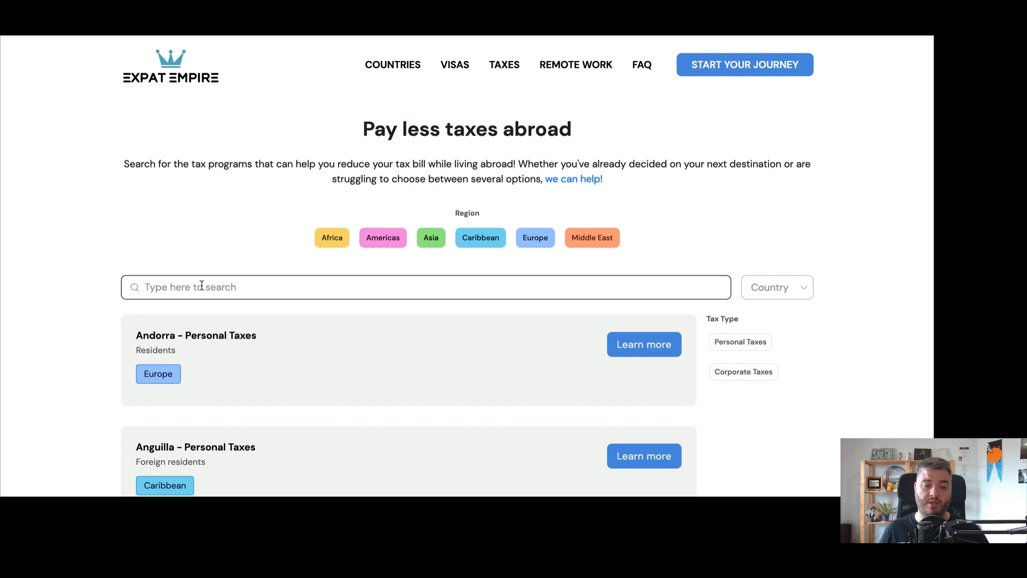
scroll("down", 3)
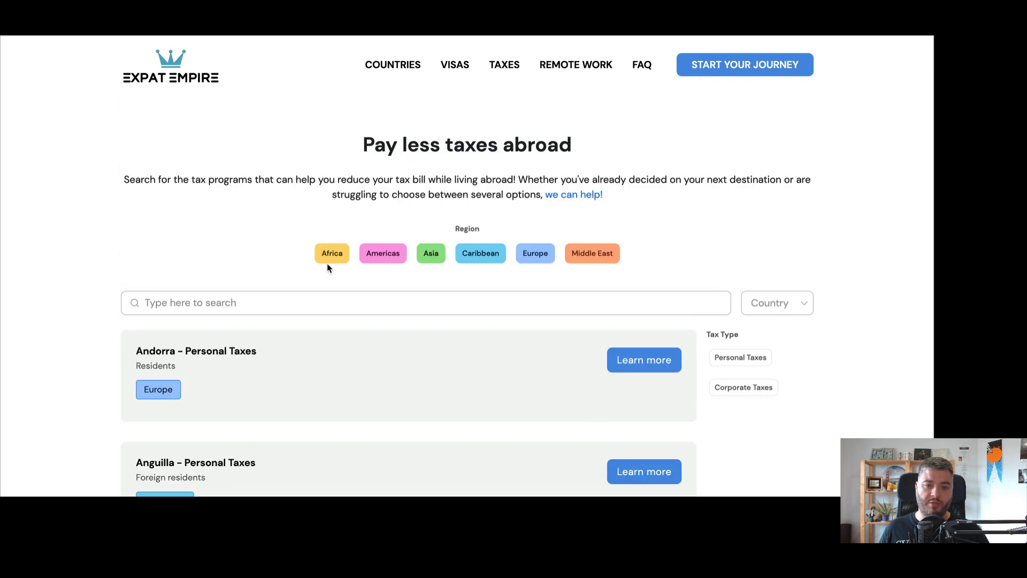
mouse_move(612, 276)
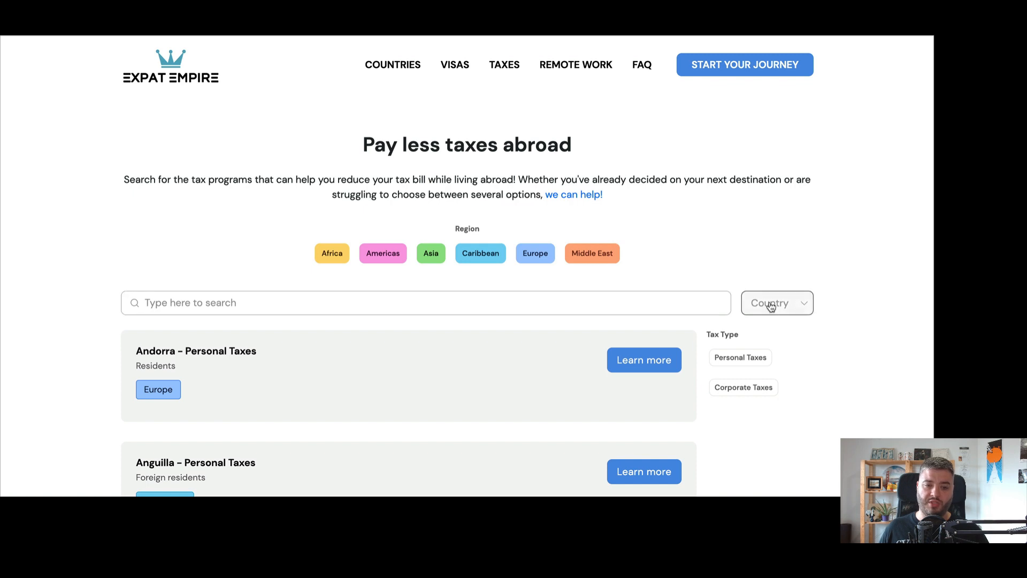
scroll("down", 3)
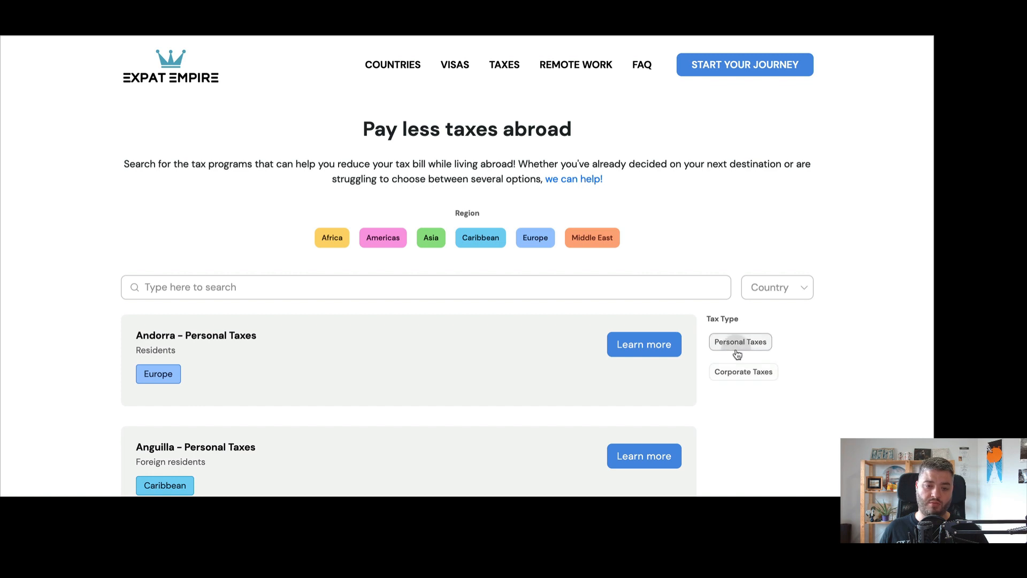
Open the Learn more page for Bahamas – Corporate Taxes
scroll("down", 3)
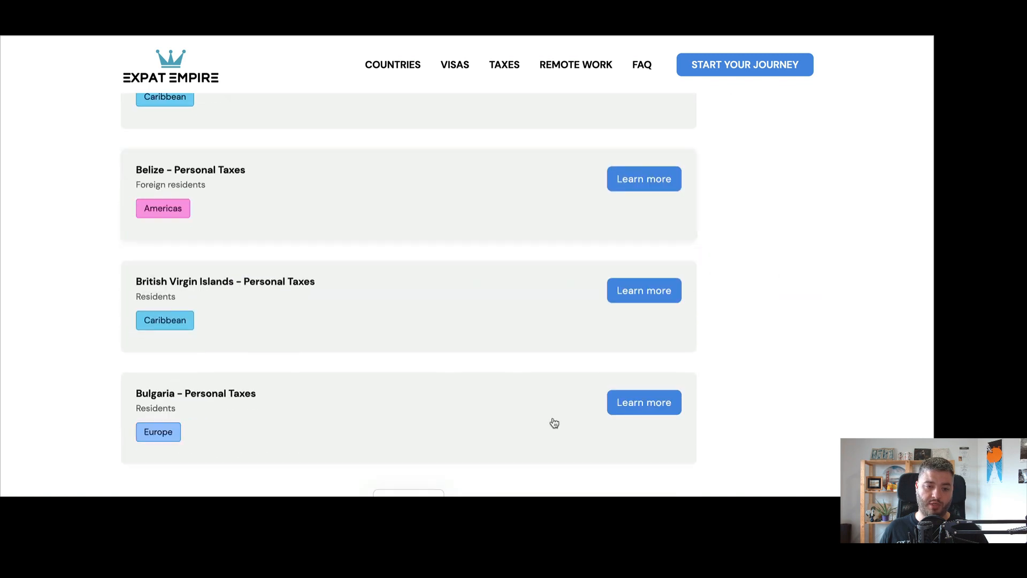
left_click(643, 402)
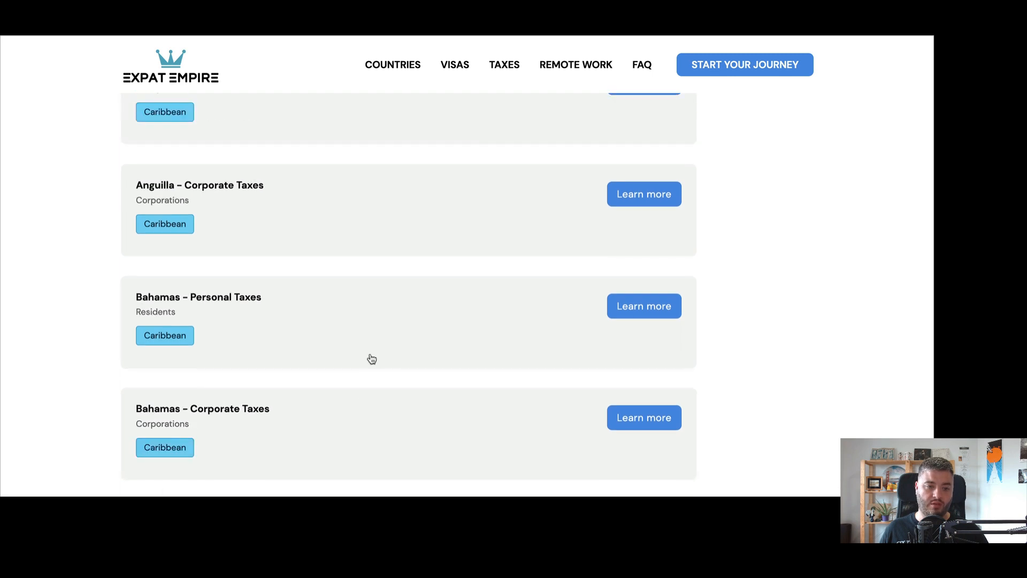
mouse_move(429, 279)
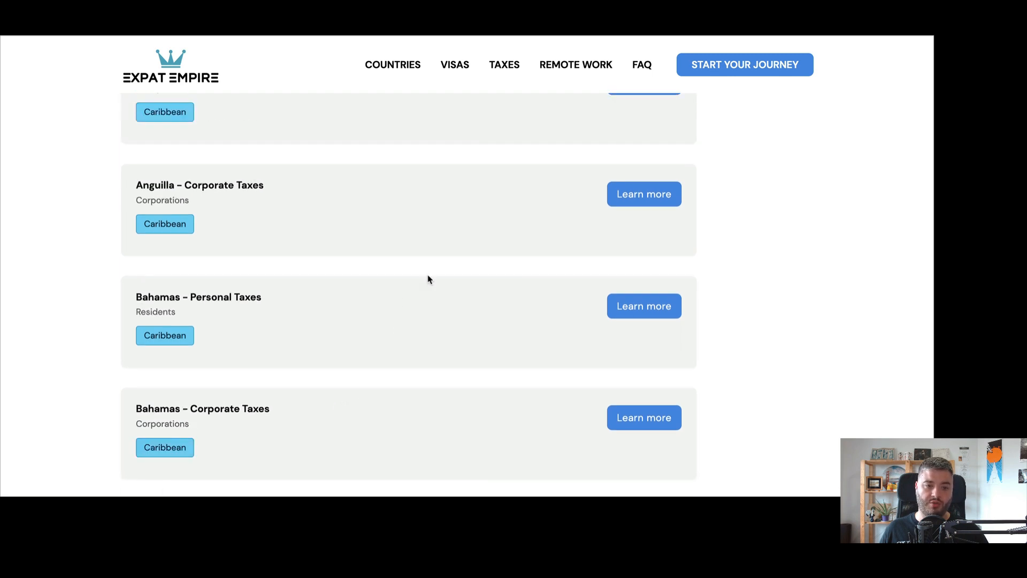
left_click(644, 418)
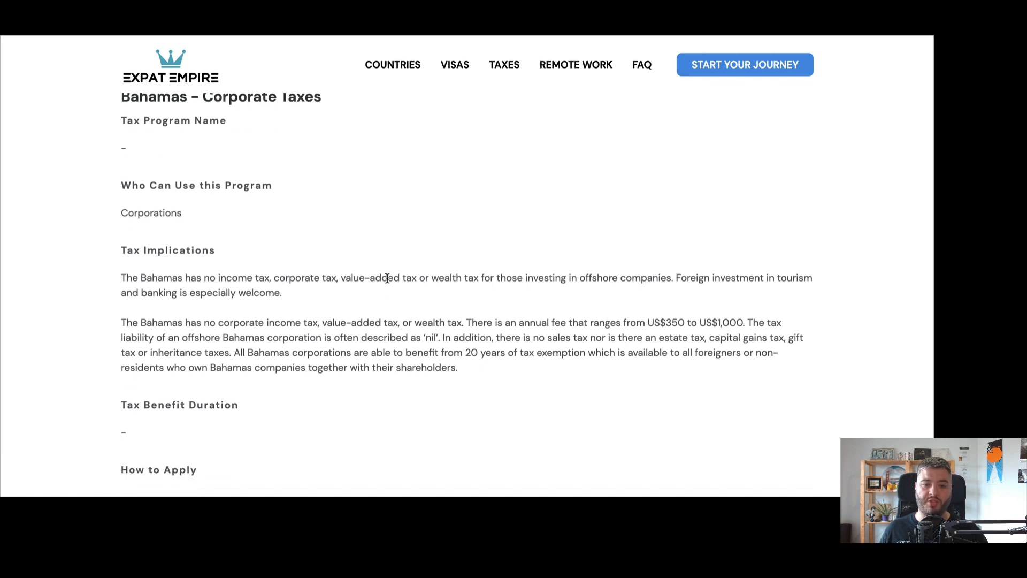
mouse_move(528, 242)
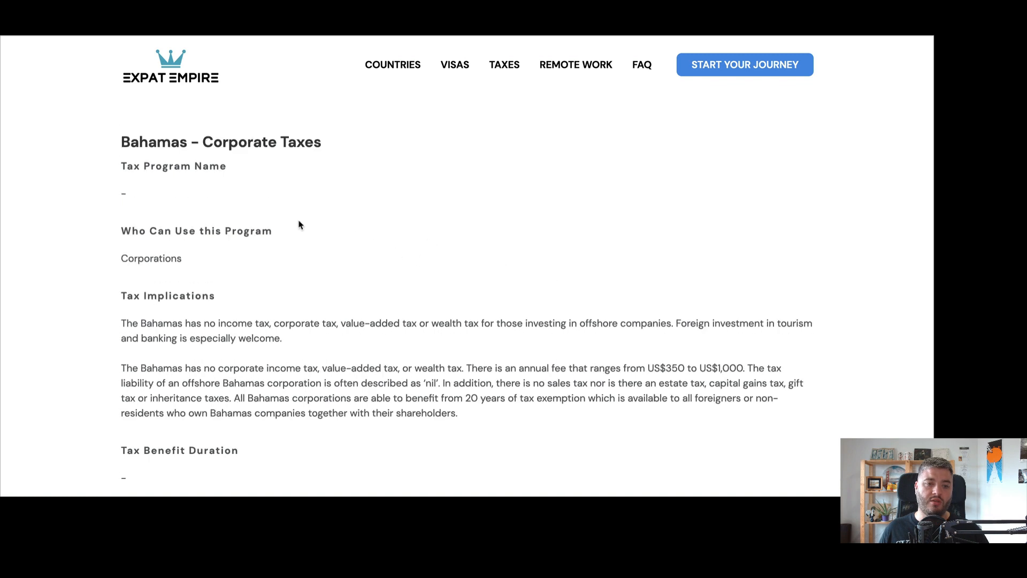
mouse_move(523, 82)
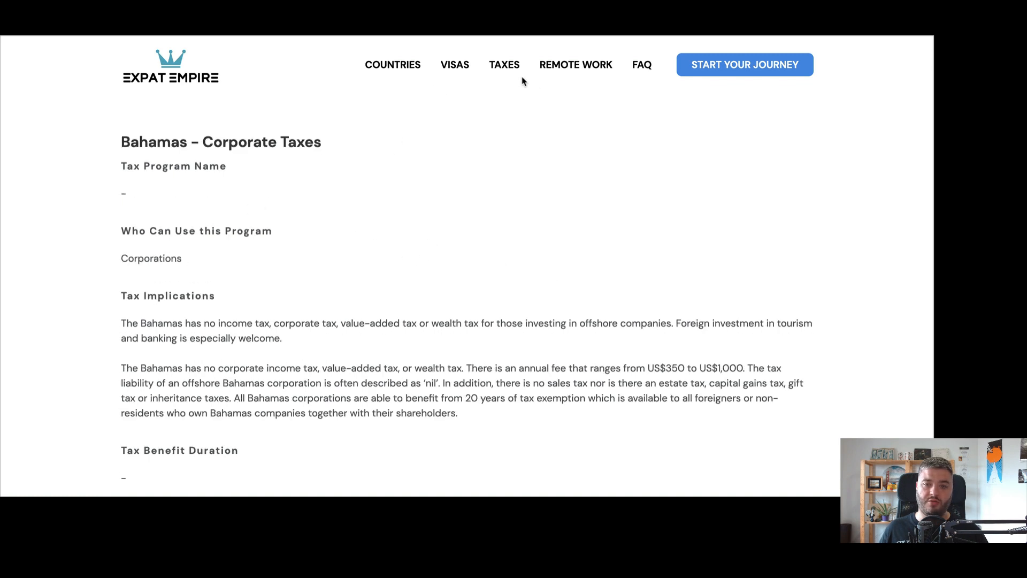
mouse_move(569, 72)
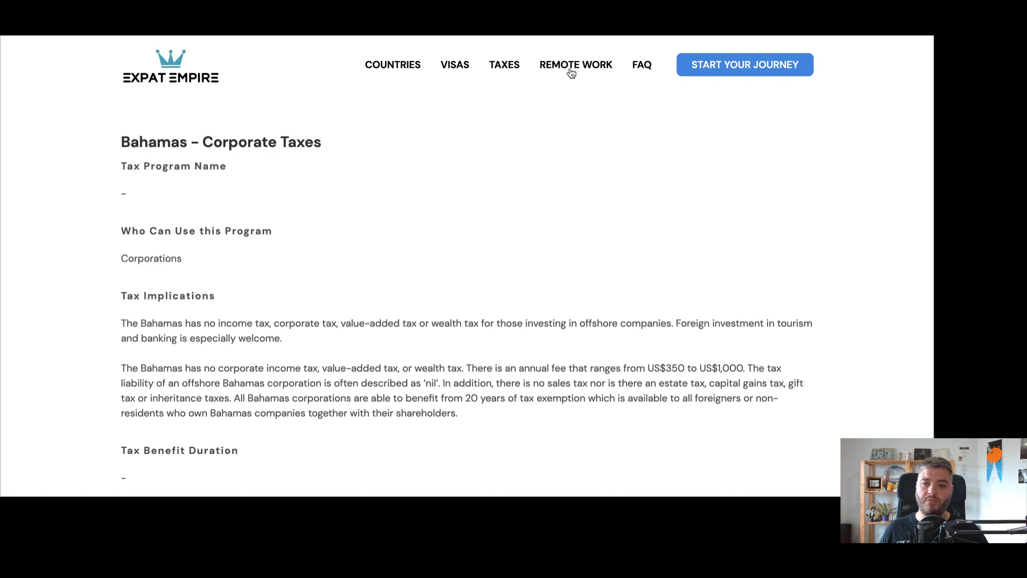
Filter remote-work marketplaces by General Freelancers, then switch to IT marketplaces
left_click(575, 64)
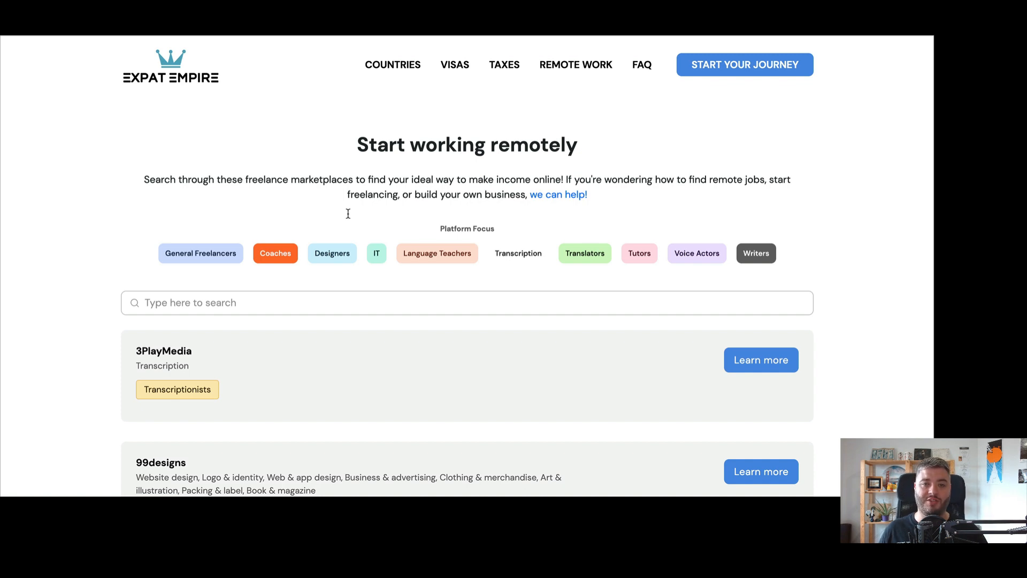
mouse_move(395, 275)
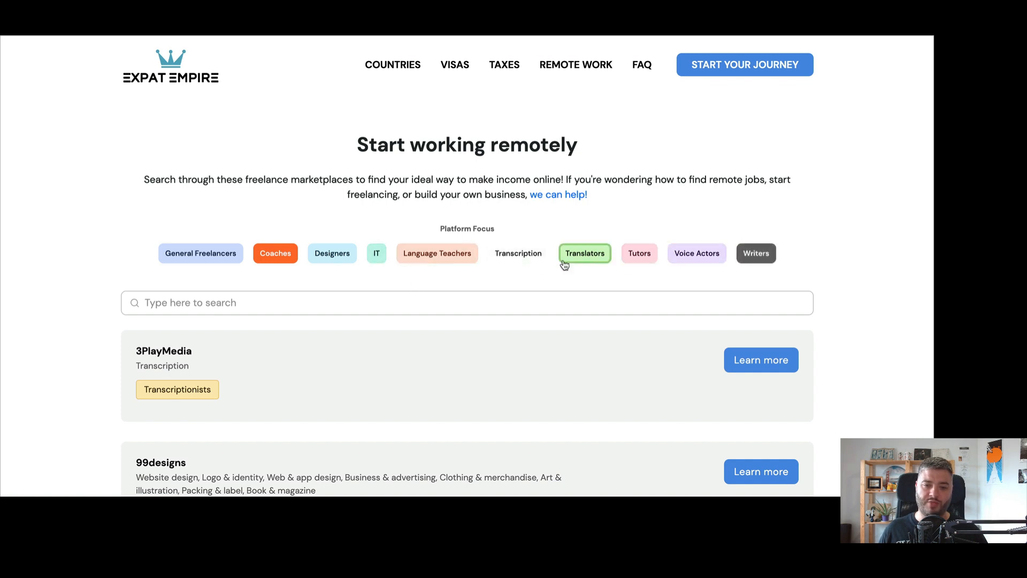
mouse_move(144, 274)
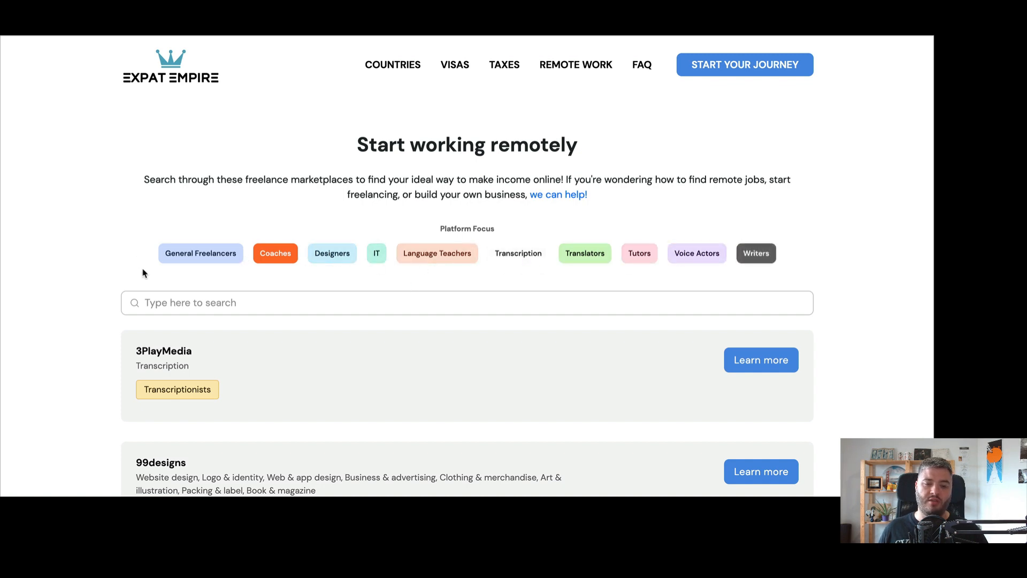
scroll("down", 3)
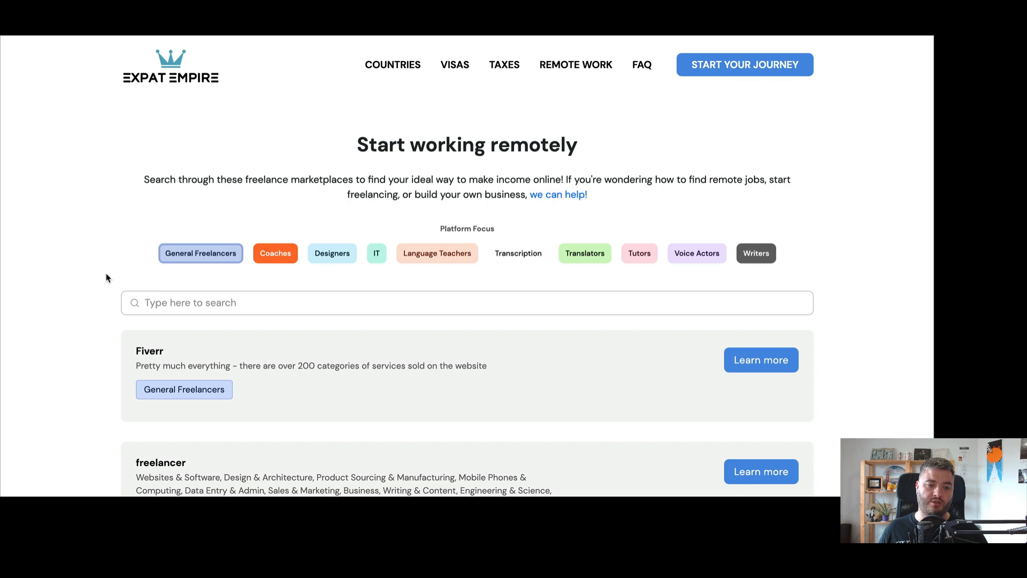
scroll("down", 3)
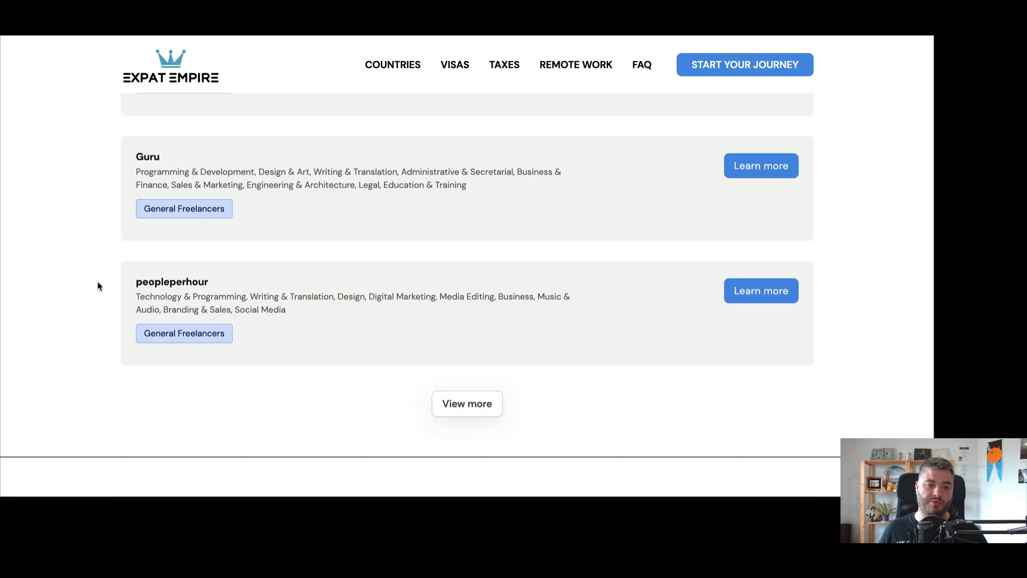
left_click(467, 403)
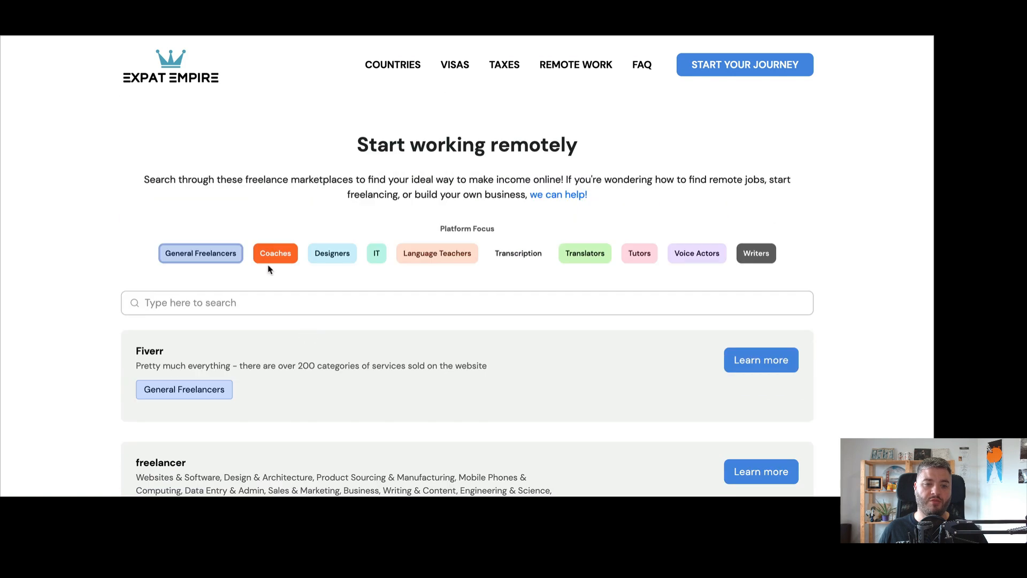
mouse_move(376, 254)
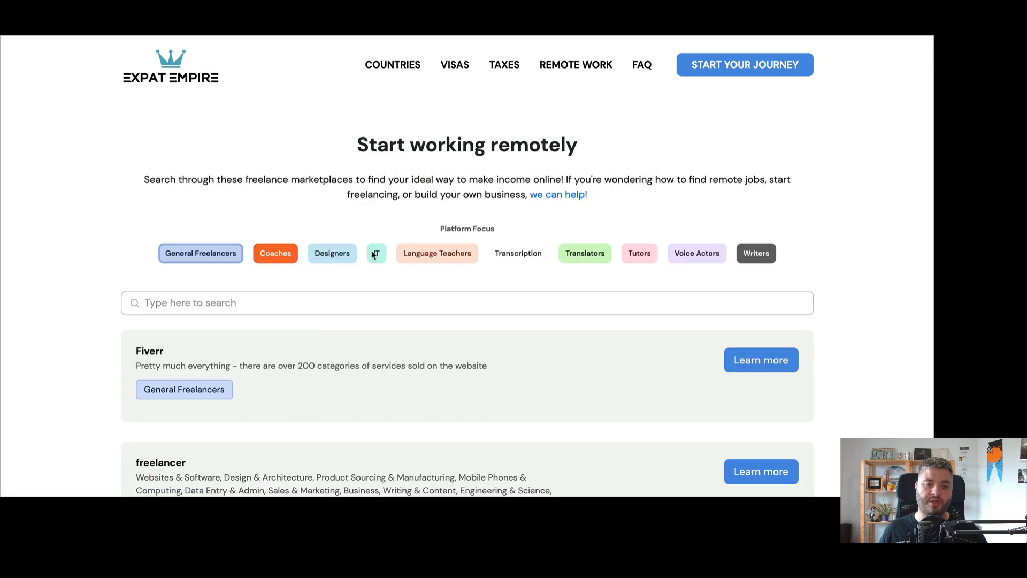
left_click(376, 253)
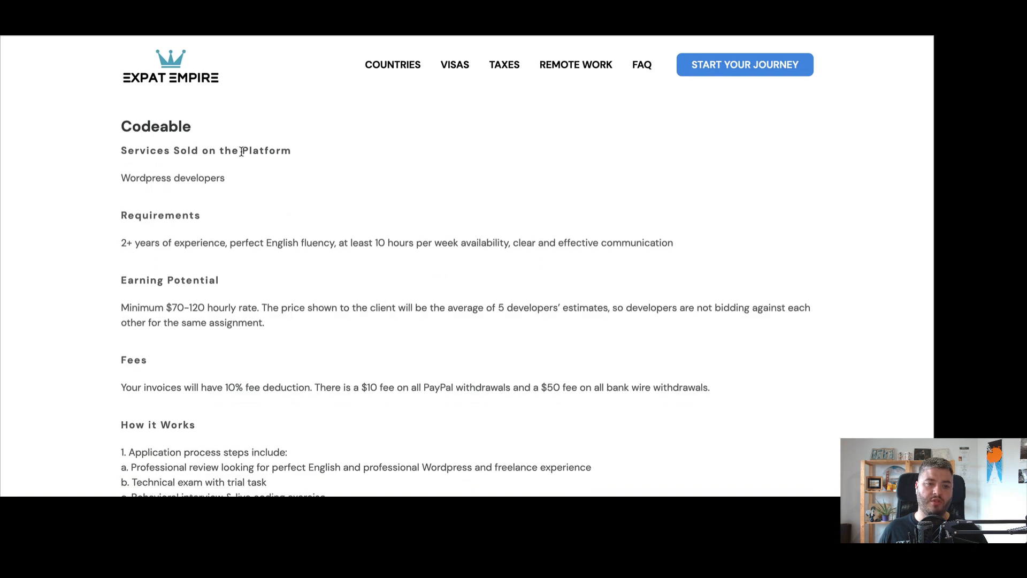
Scroll through the Codeable marketplace detail page
scroll("down", 3)
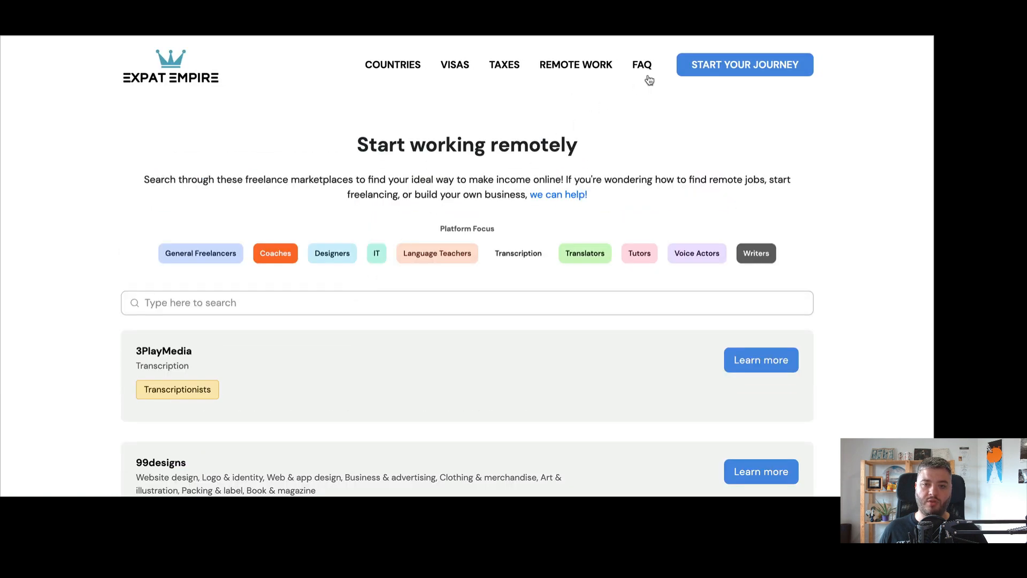
mouse_move(570, 81)
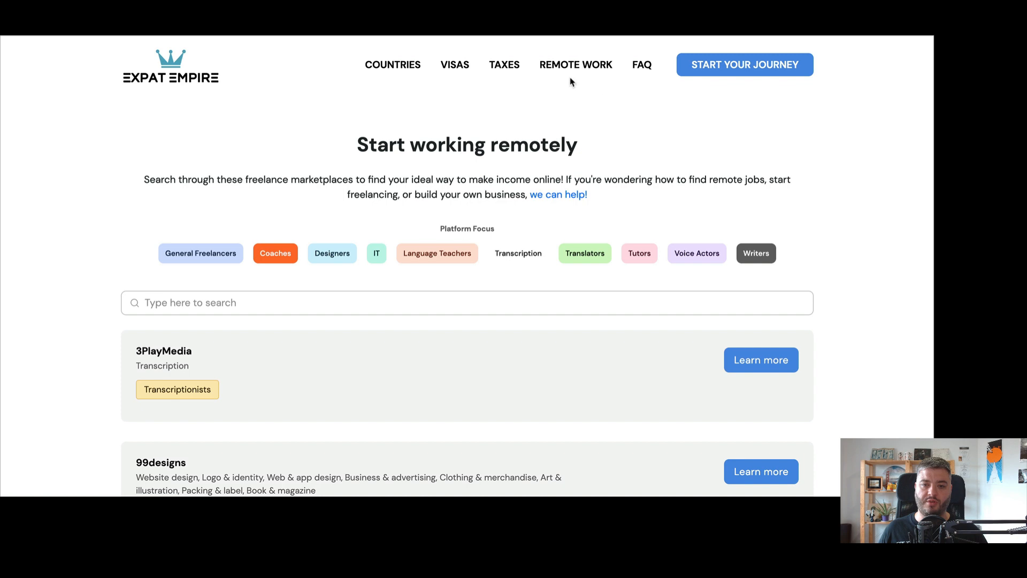
mouse_move(623, 186)
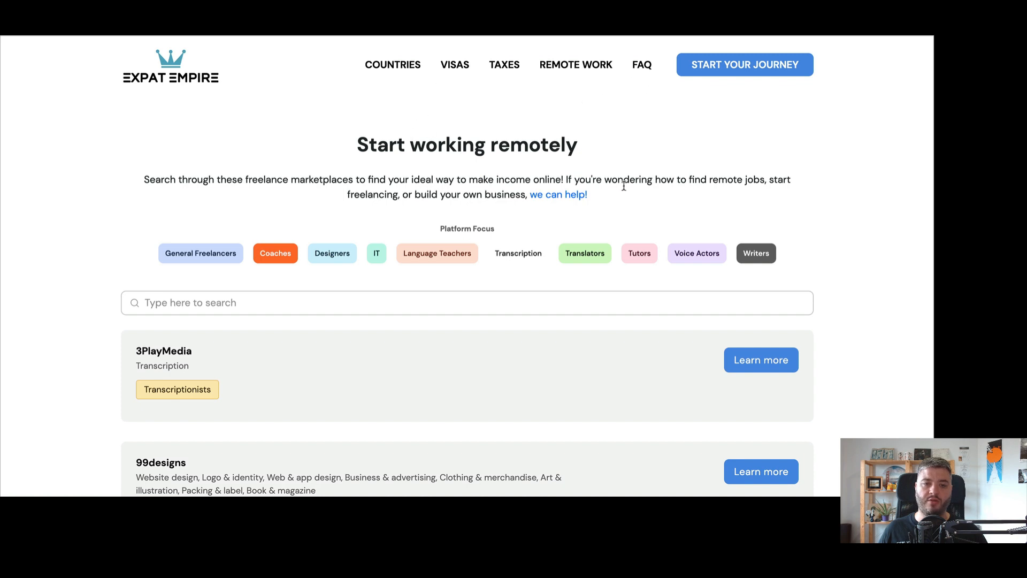